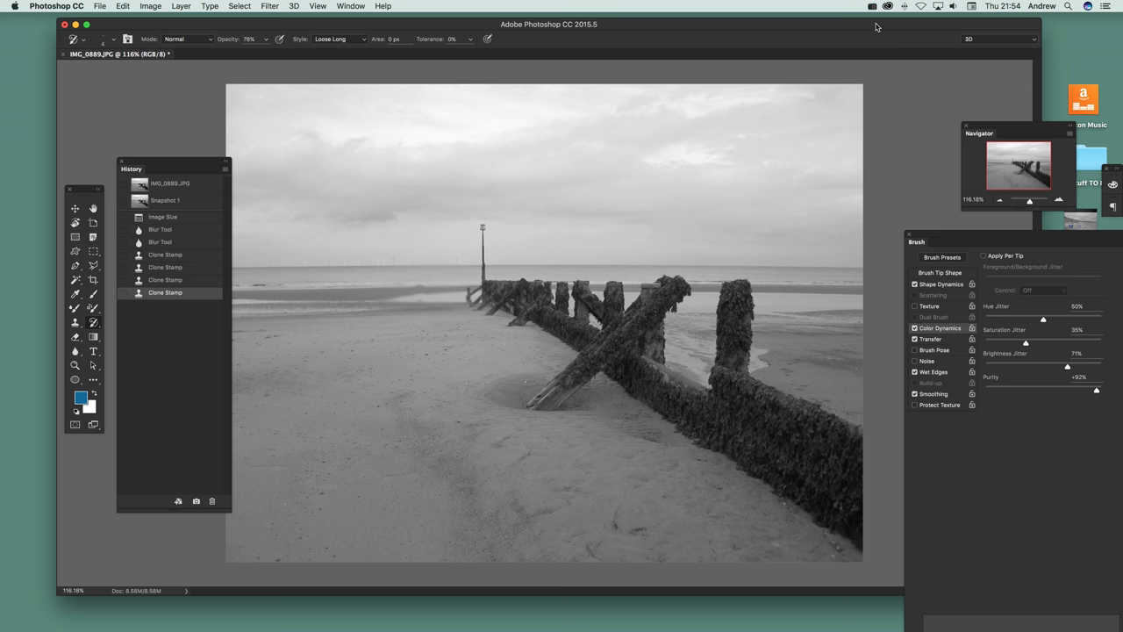
mouse_move(881, 214)
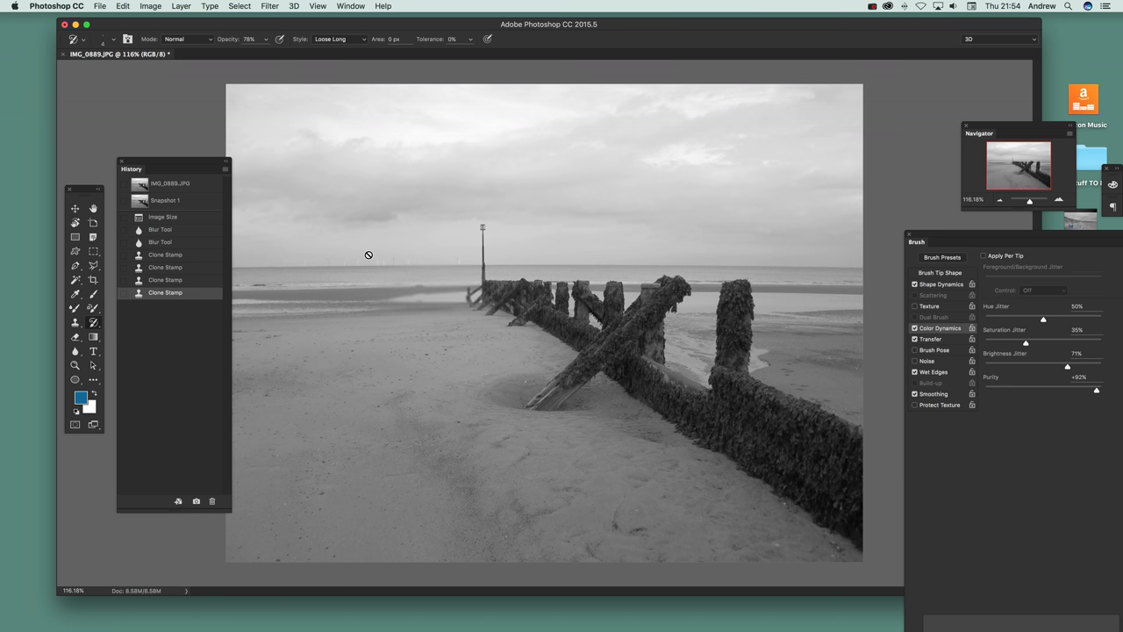
mouse_move(674, 263)
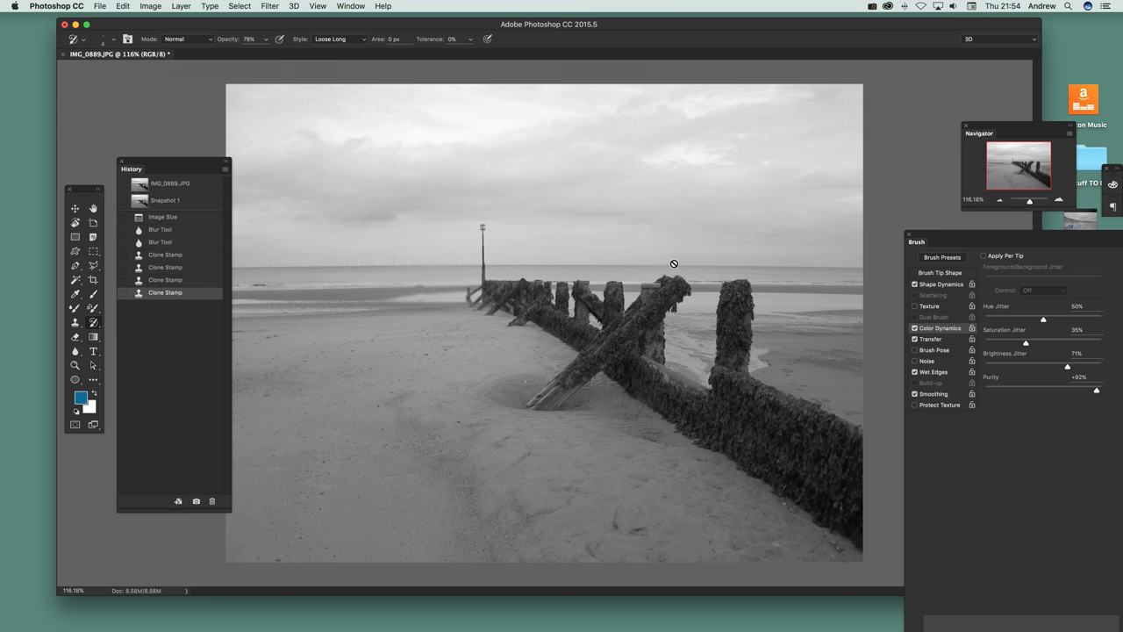
mouse_move(393, 16)
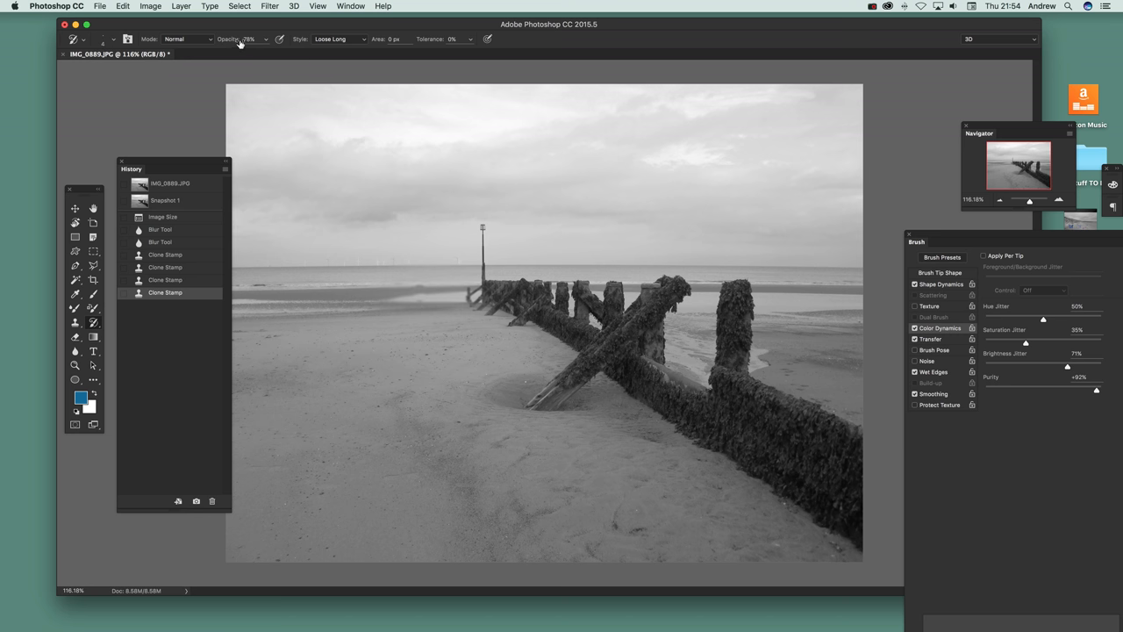
mouse_move(340, 44)
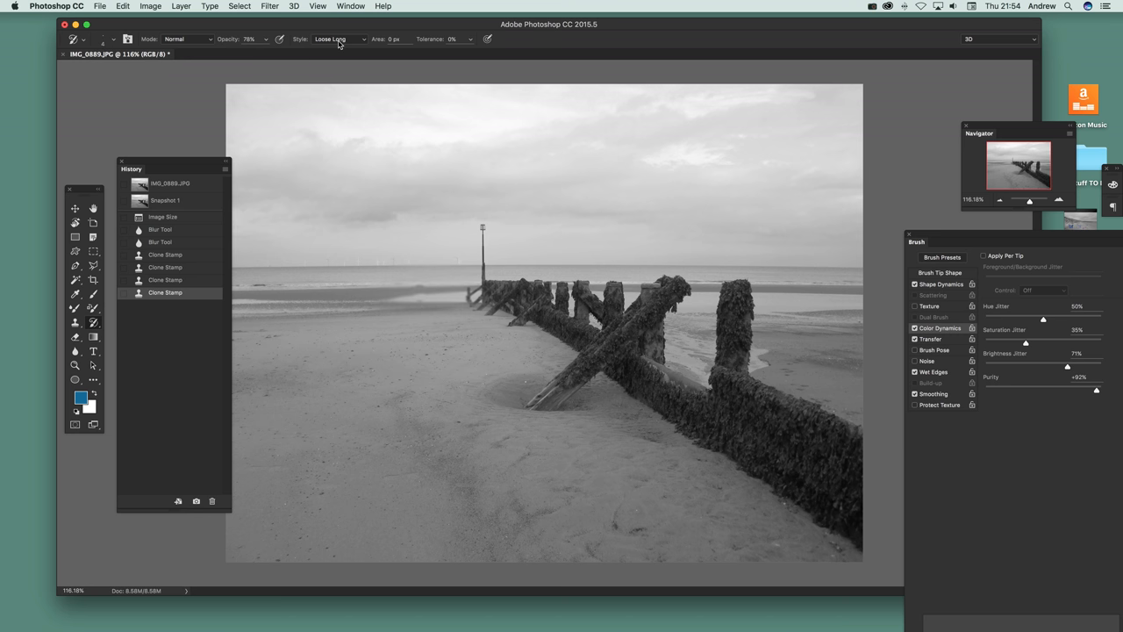
mouse_move(358, 44)
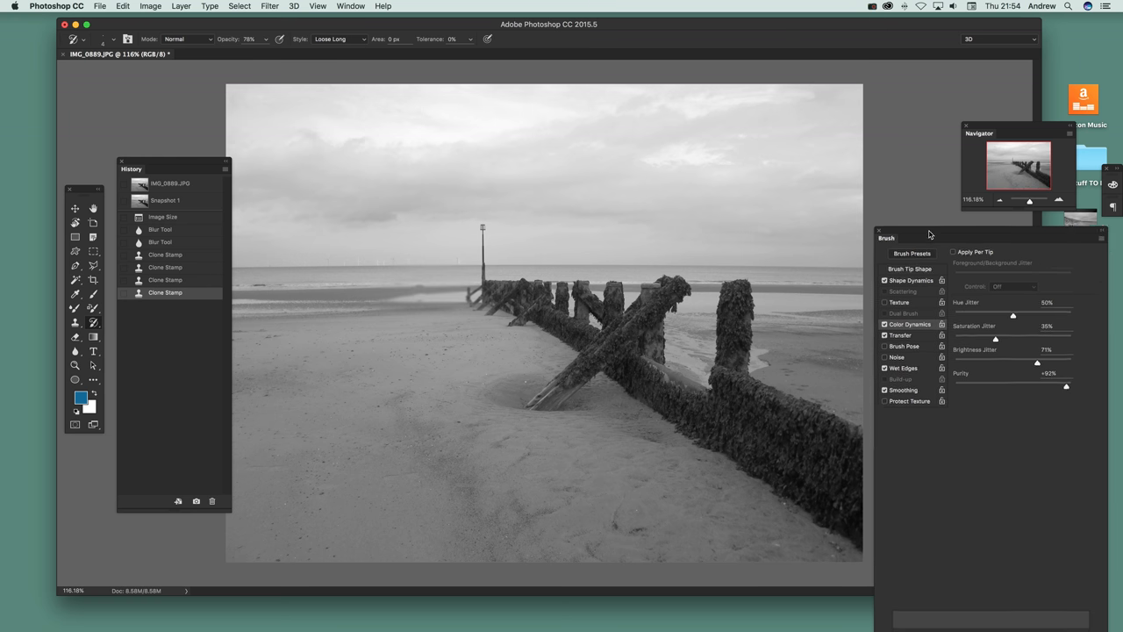
Review the Brush Tip Shape settings, then adjust Purity under Color Dynamics.
click(906, 259)
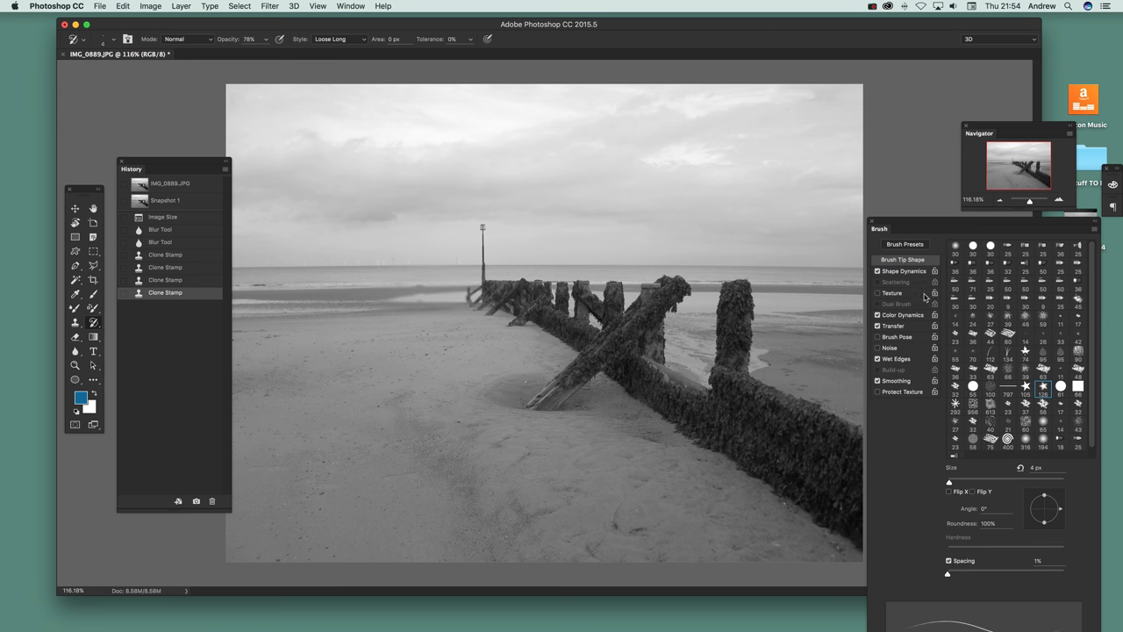
click(902, 316)
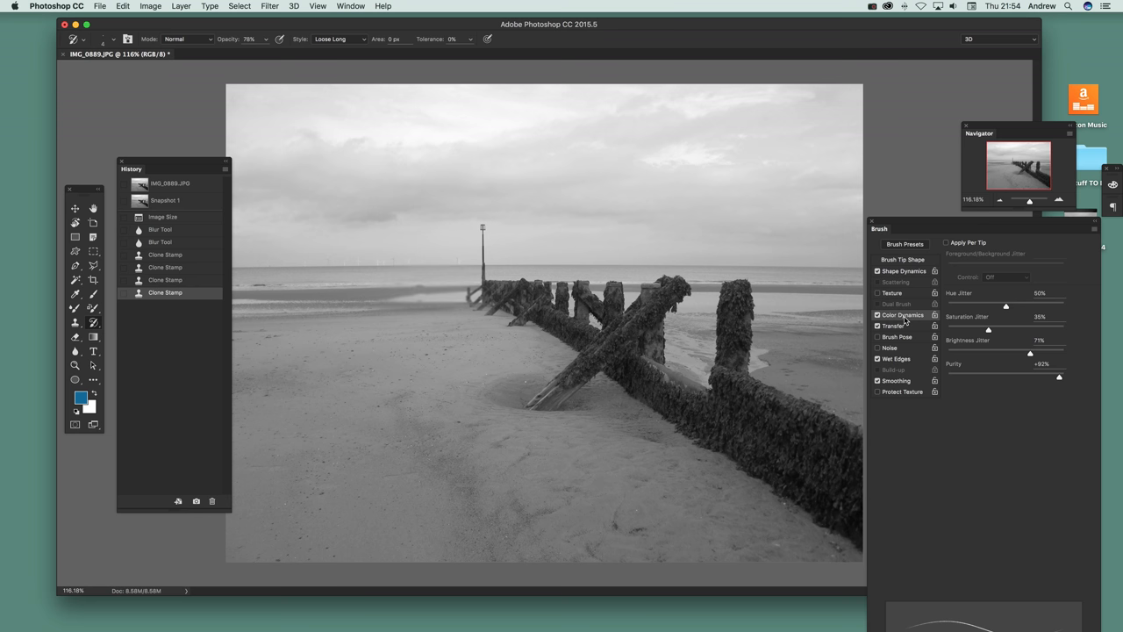
mouse_move(1062, 385)
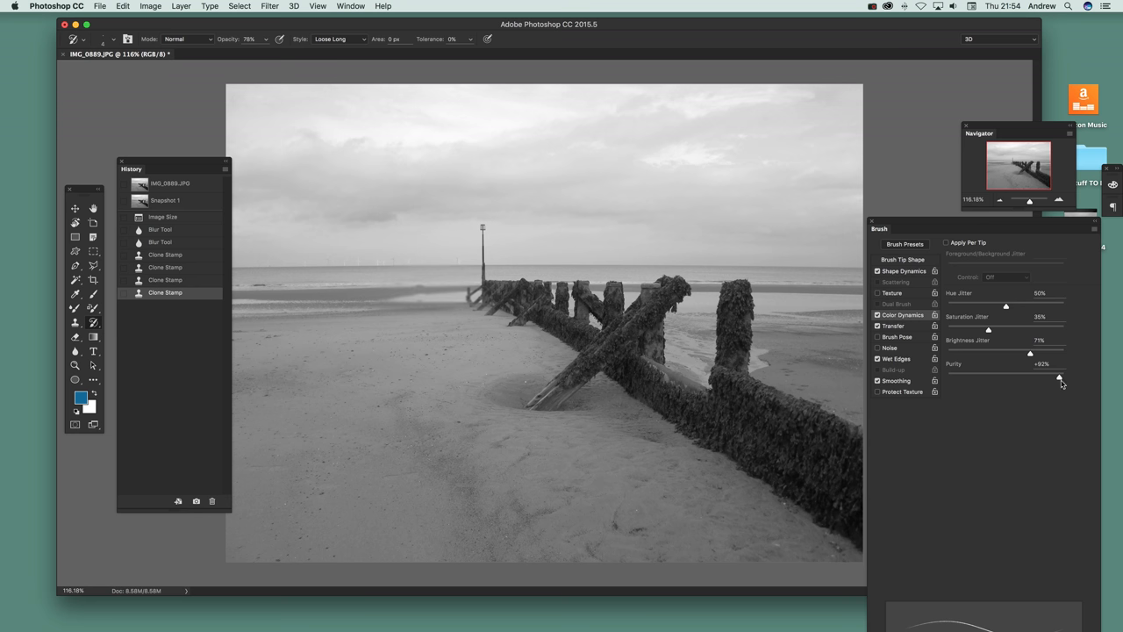
mouse_move(1071, 379)
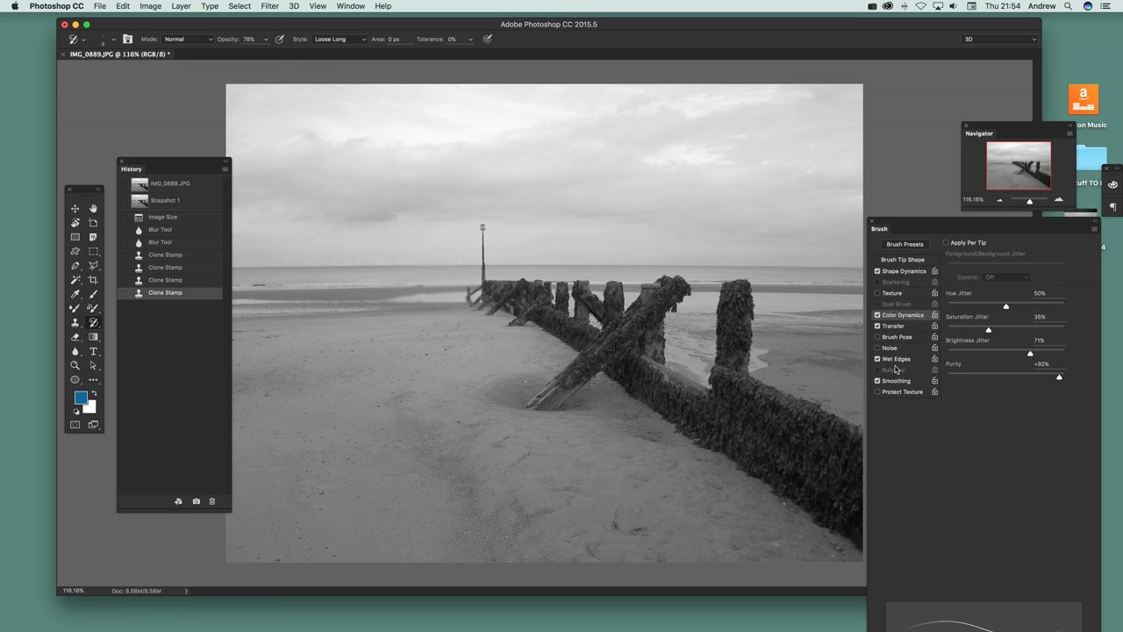
mouse_move(665, 342)
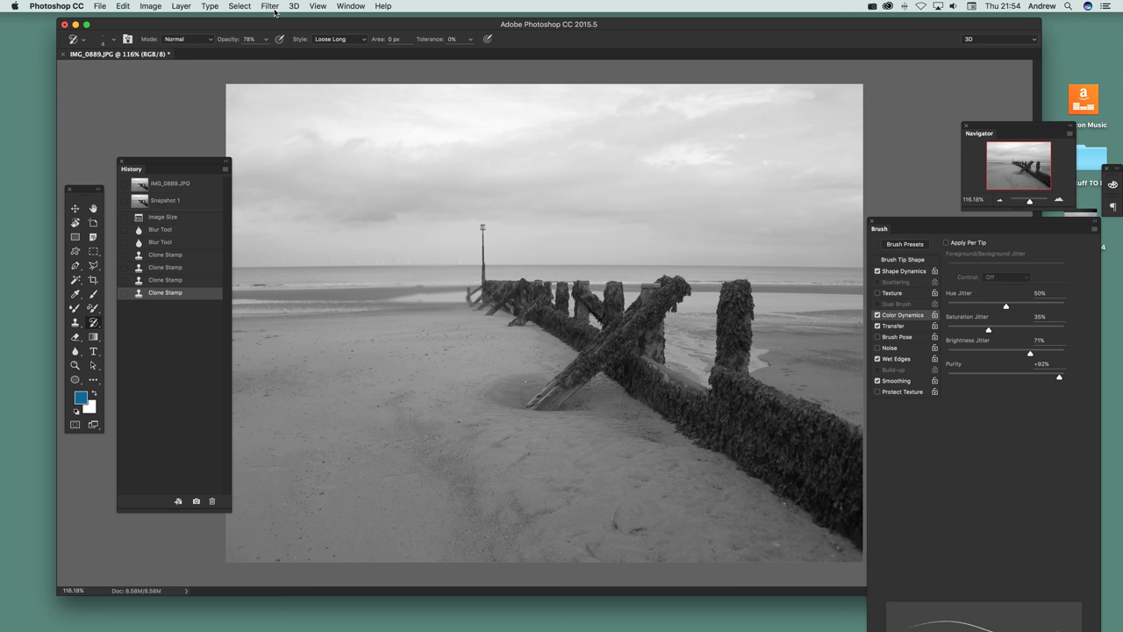
Apply Filter > Stylize > Oil Paint to the groyne photo, then reapply it from the top of the Filter menu several times.
click(270, 7)
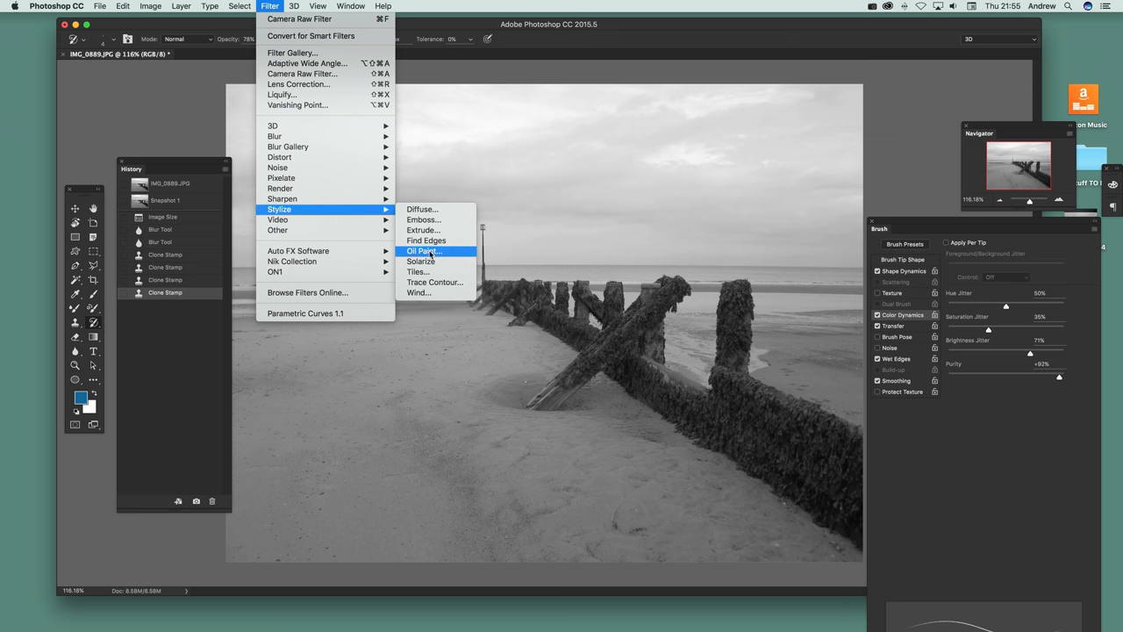
click(425, 251)
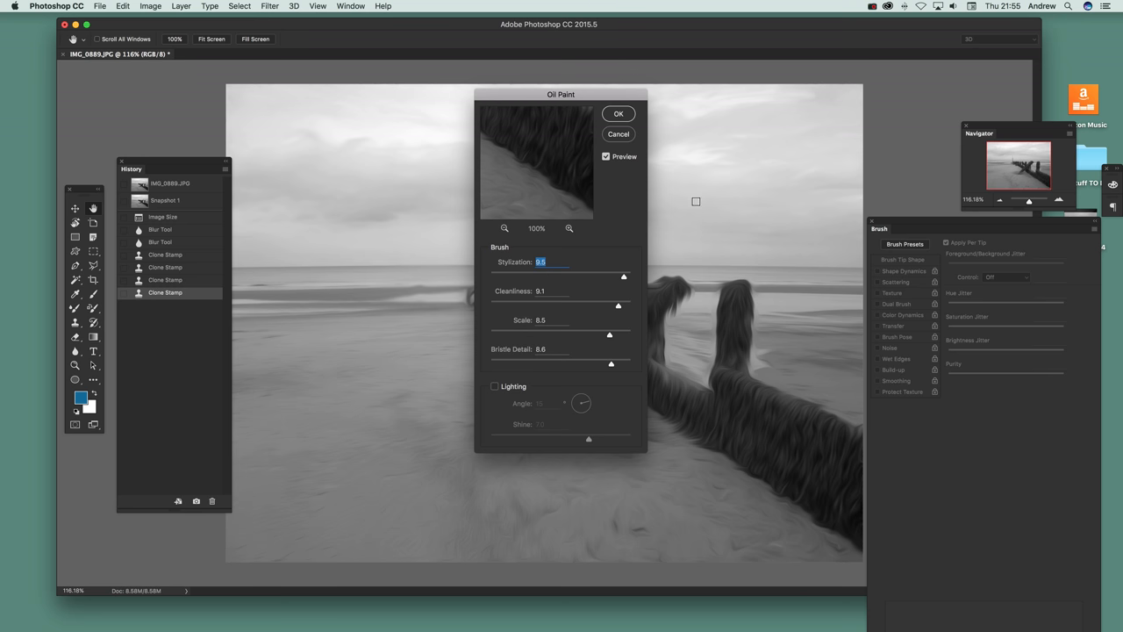
click(618, 112)
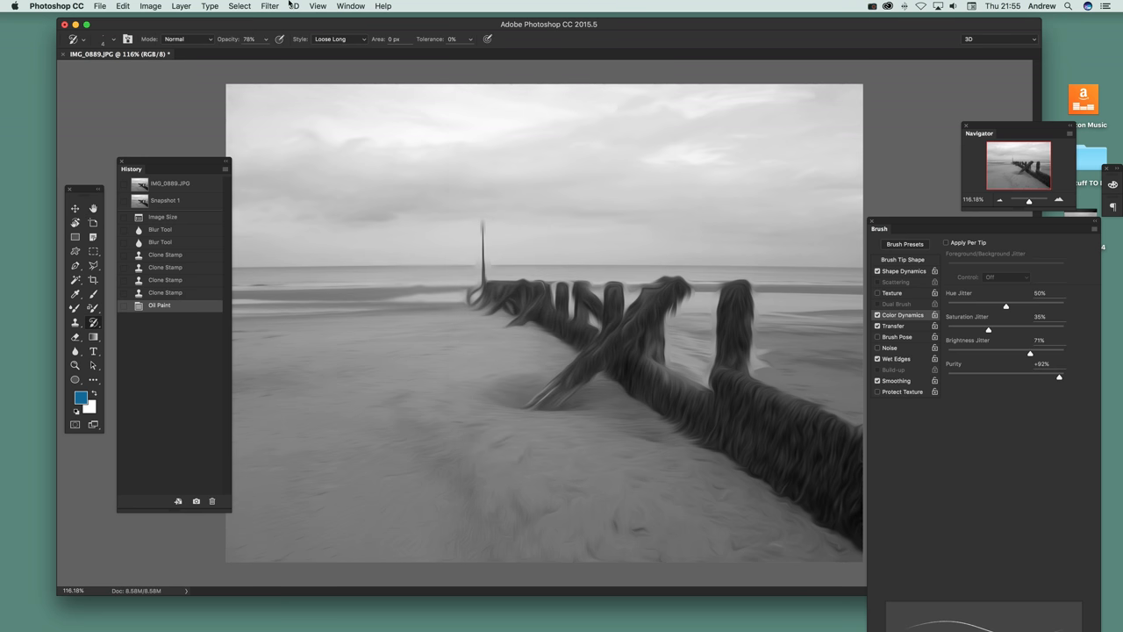
click(270, 7)
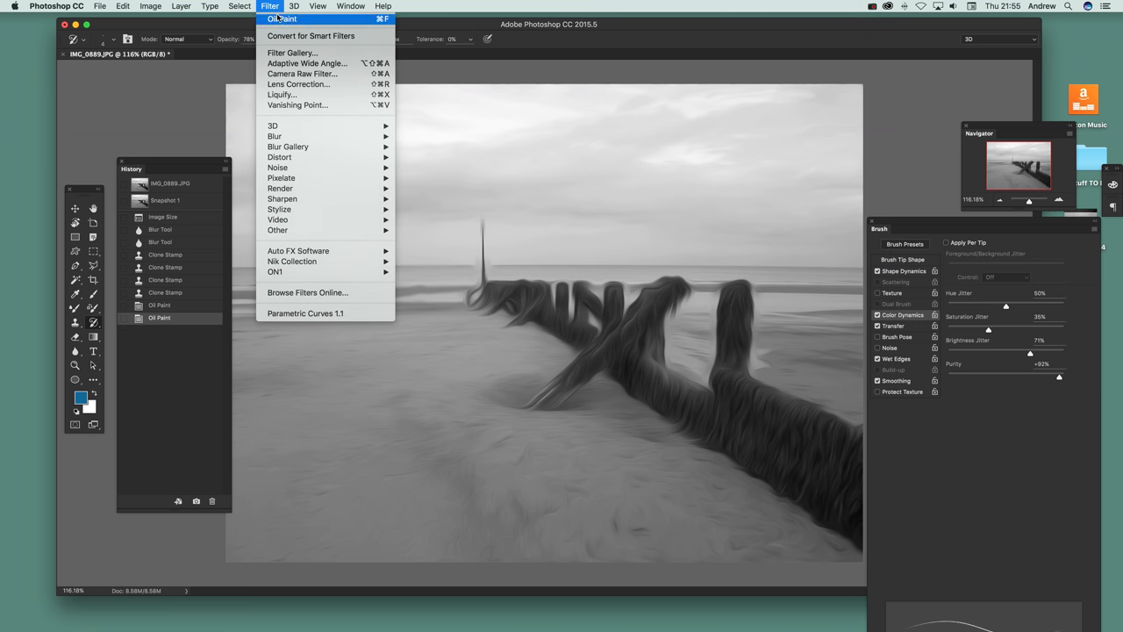
click(281, 18)
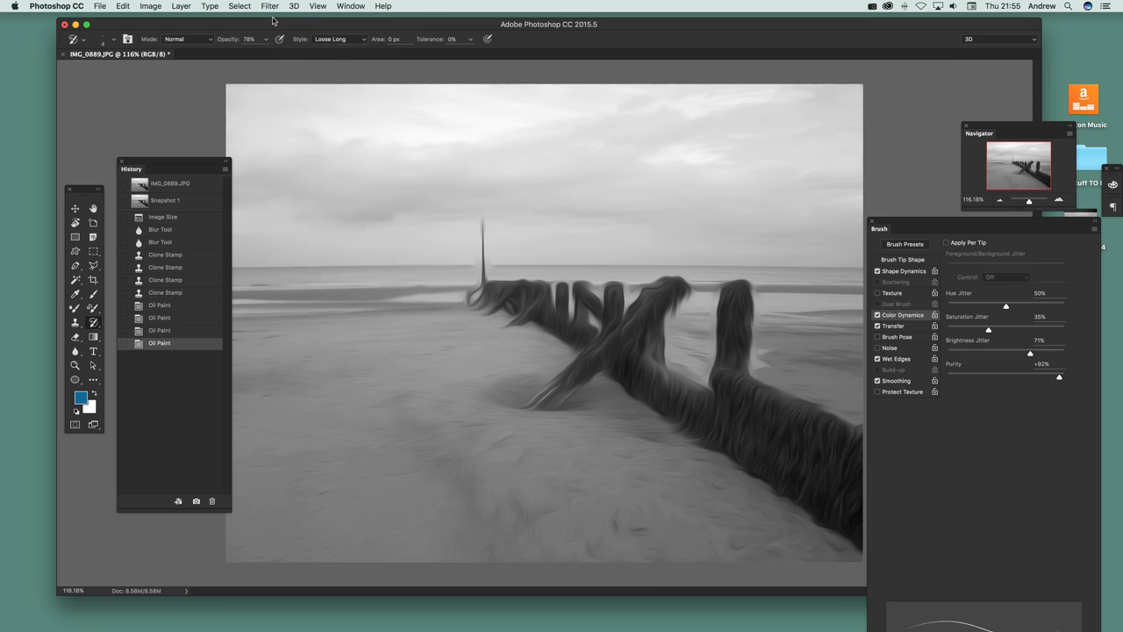
click(270, 7)
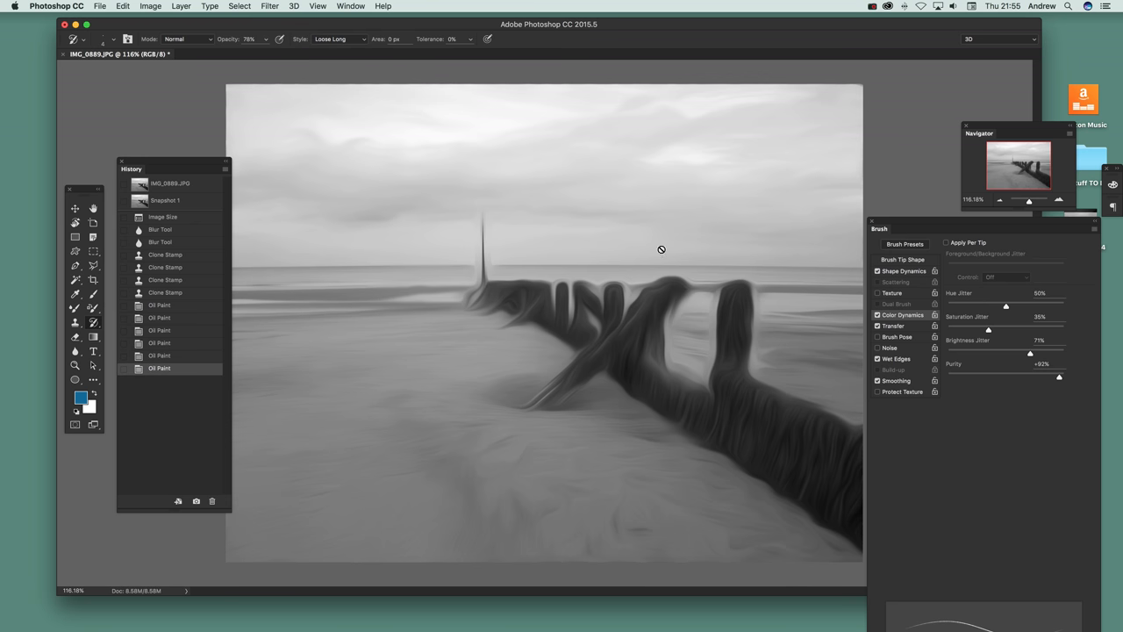
mouse_move(211, 195)
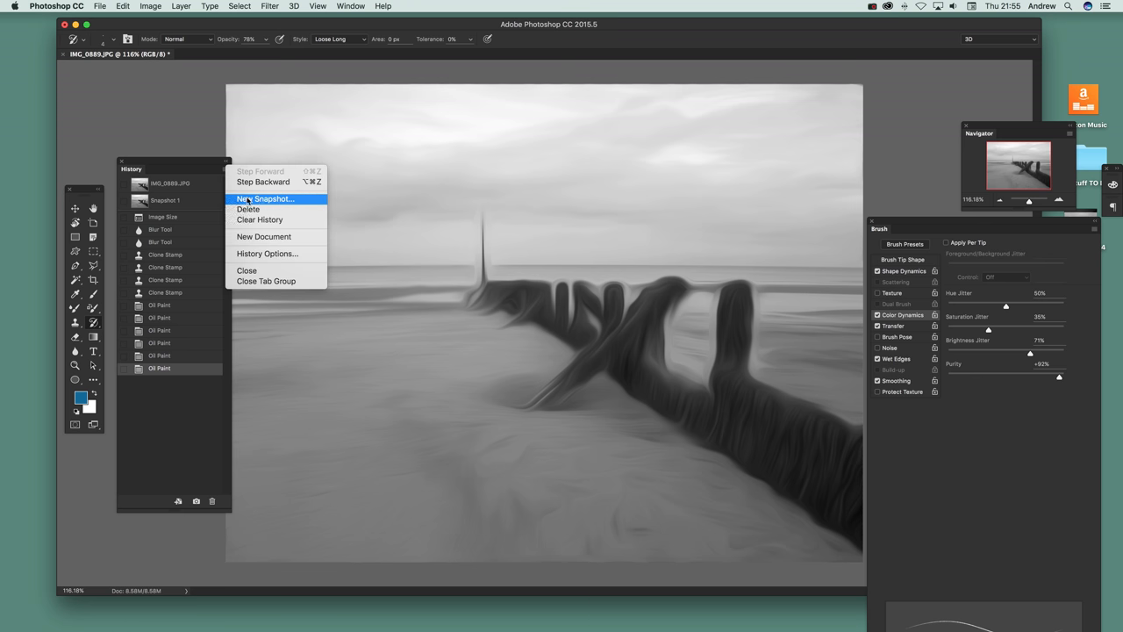
mouse_move(260, 198)
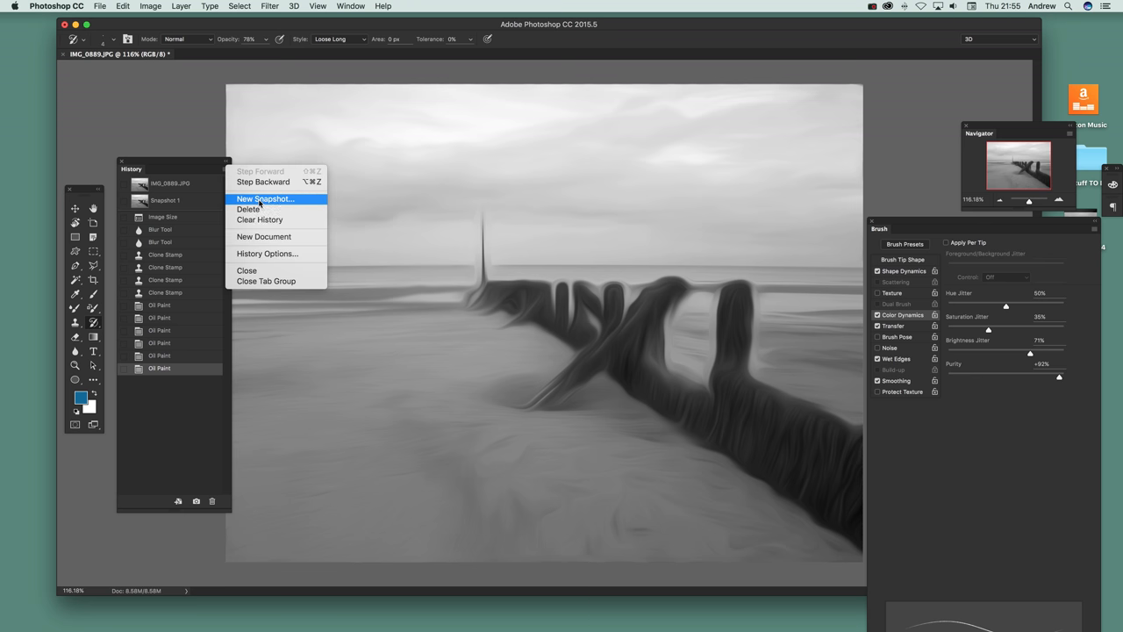
Create History snapshot 'Snapshot 2' of the oil-painted state.
click(265, 199)
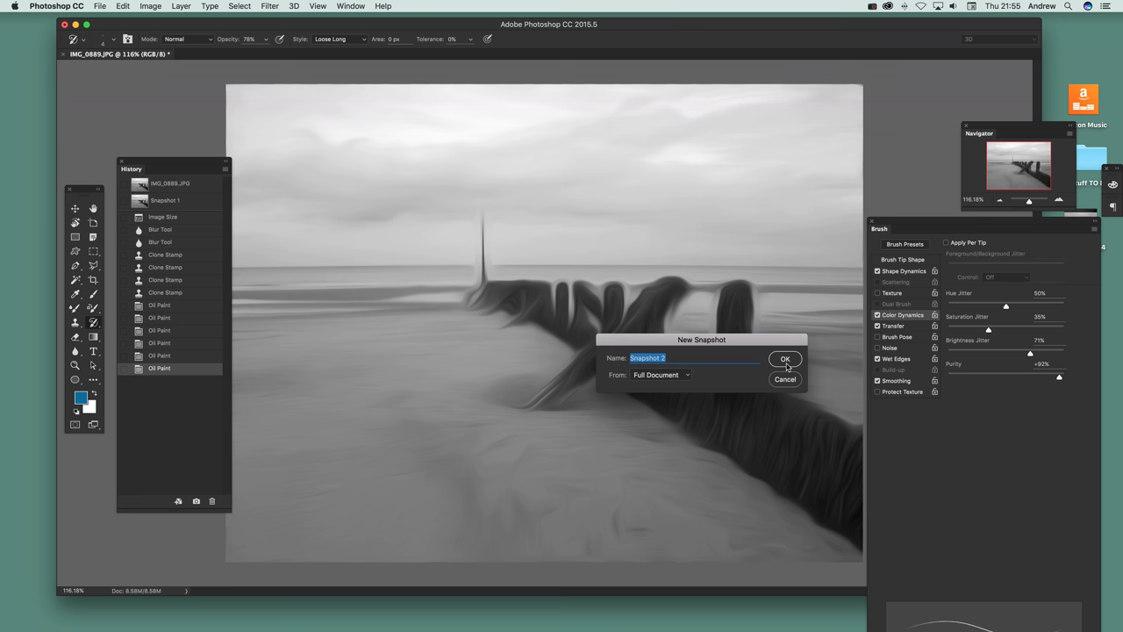
click(784, 359)
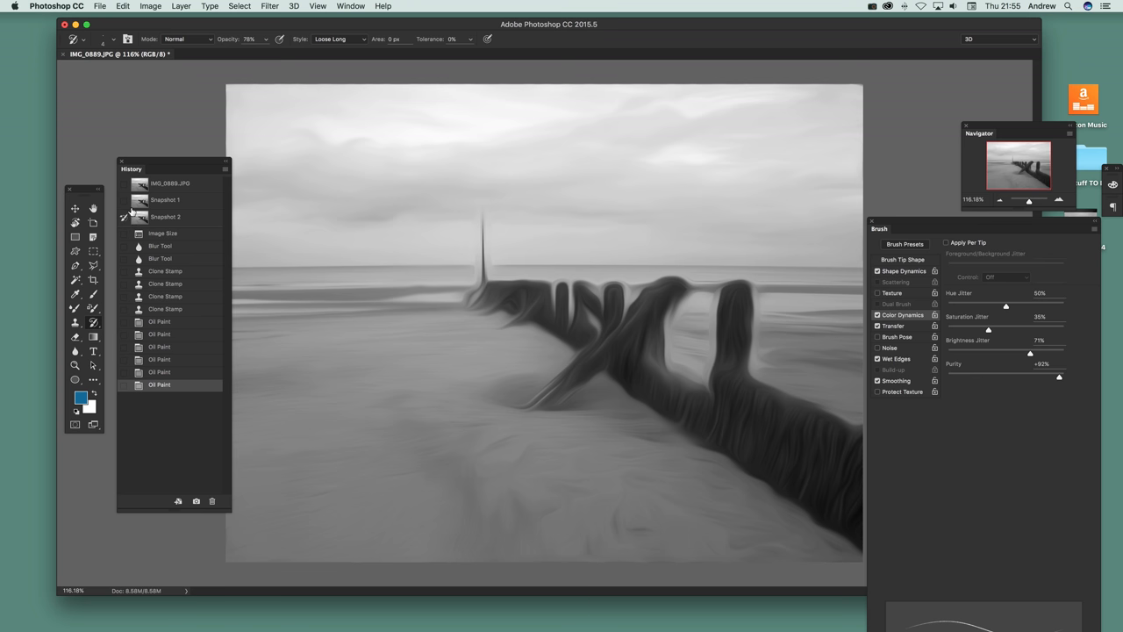
mouse_move(95, 325)
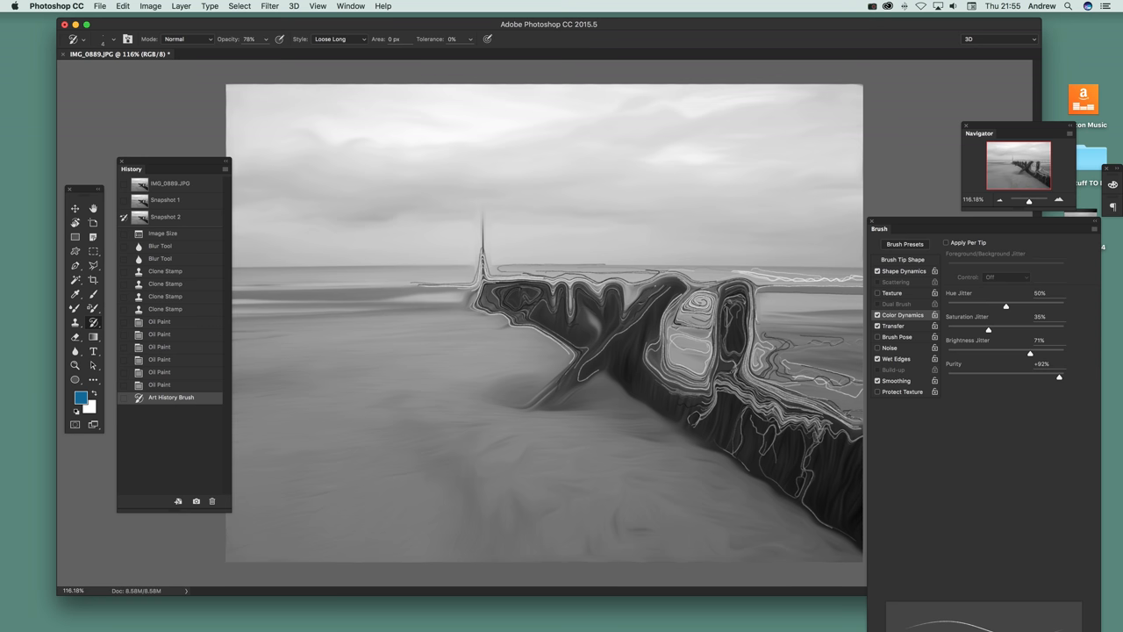
mouse_move(133, 8)
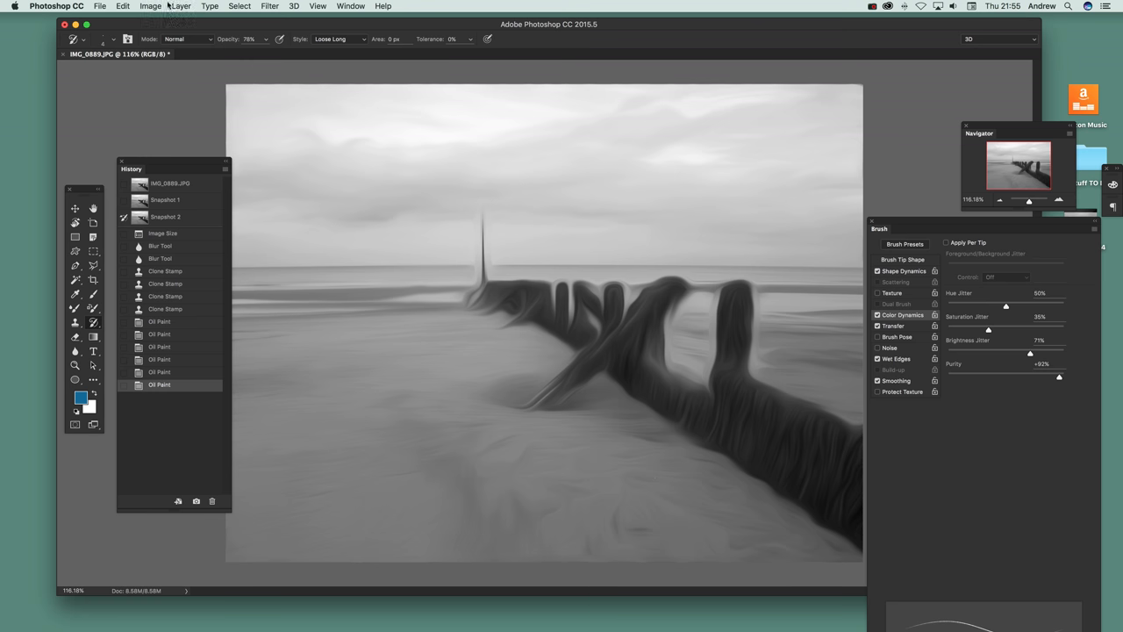
Grade the painted beach with the LateSunset.3DL Color Lookup preset.
click(151, 7)
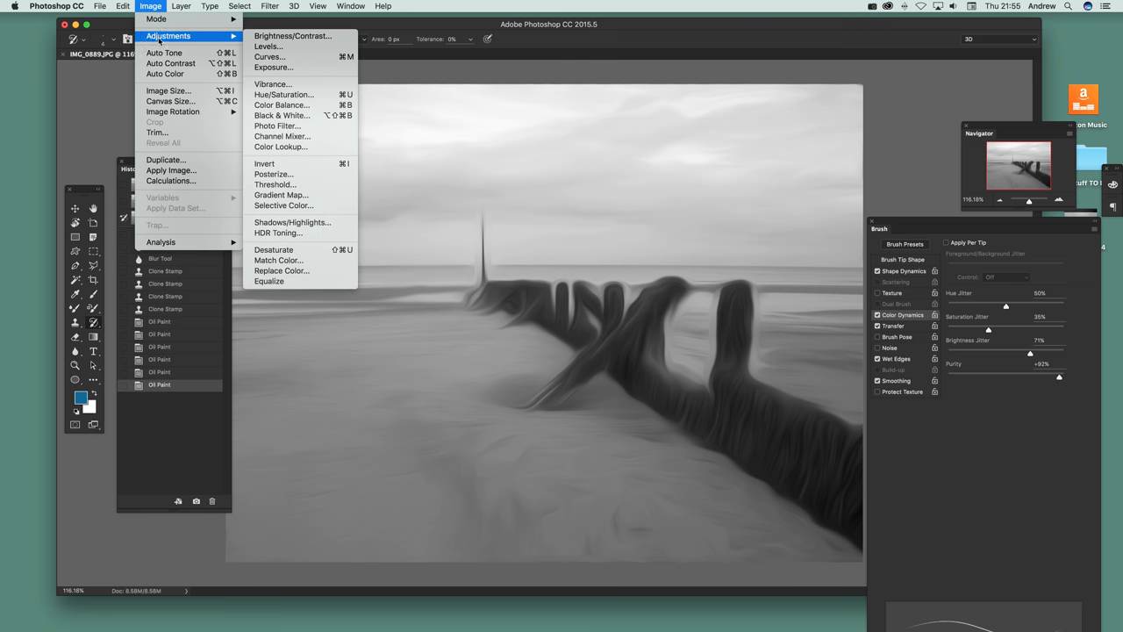
click(280, 147)
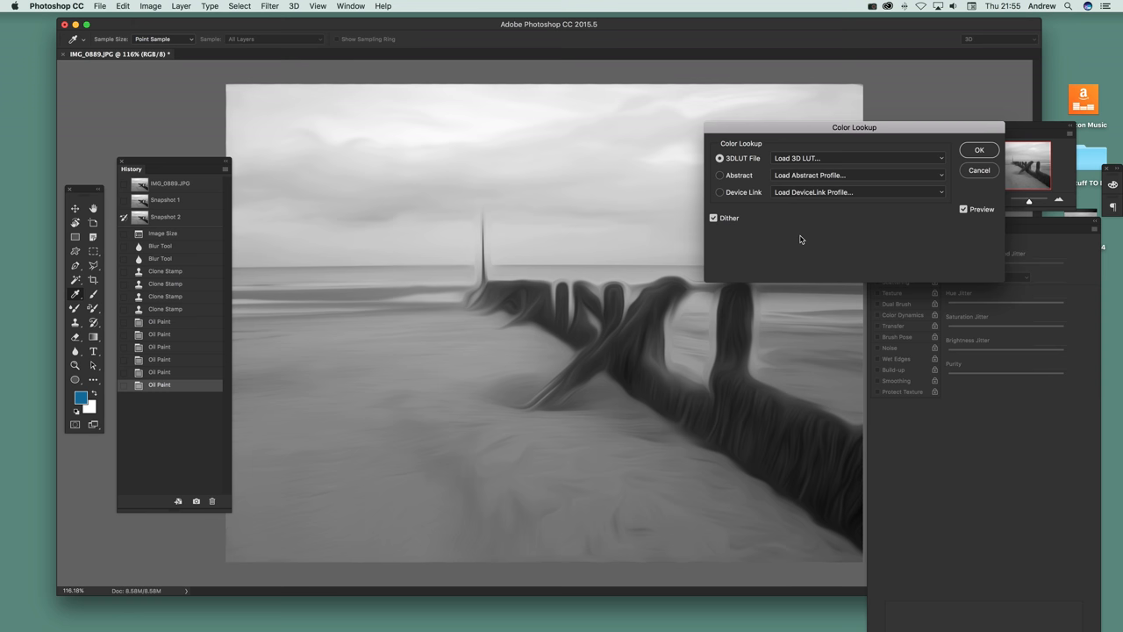
click(856, 158)
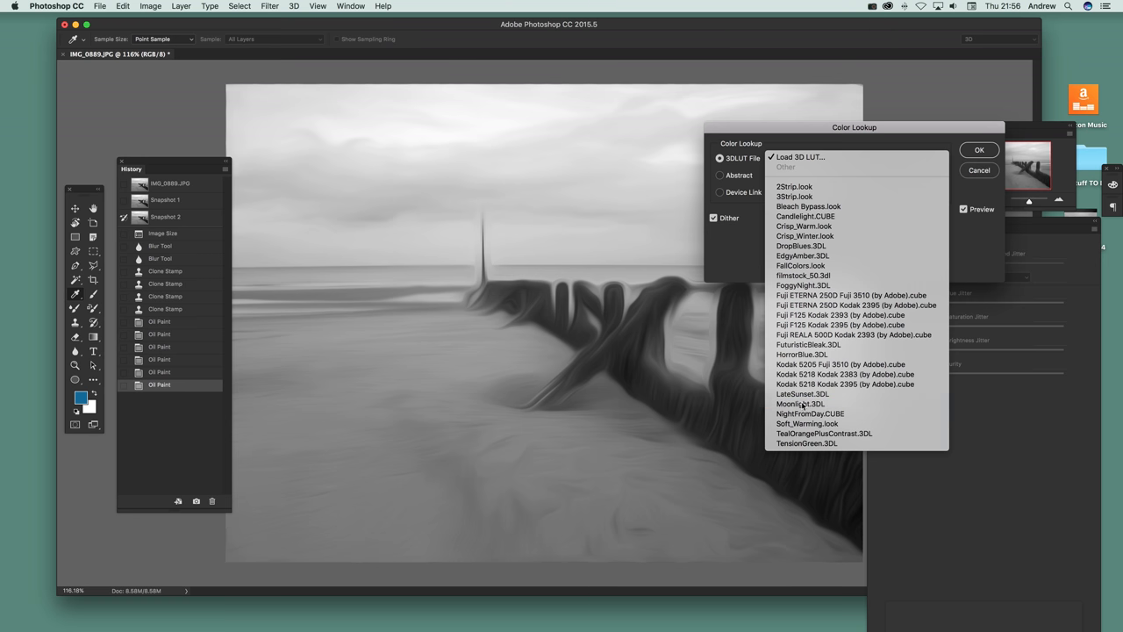
click(800, 404)
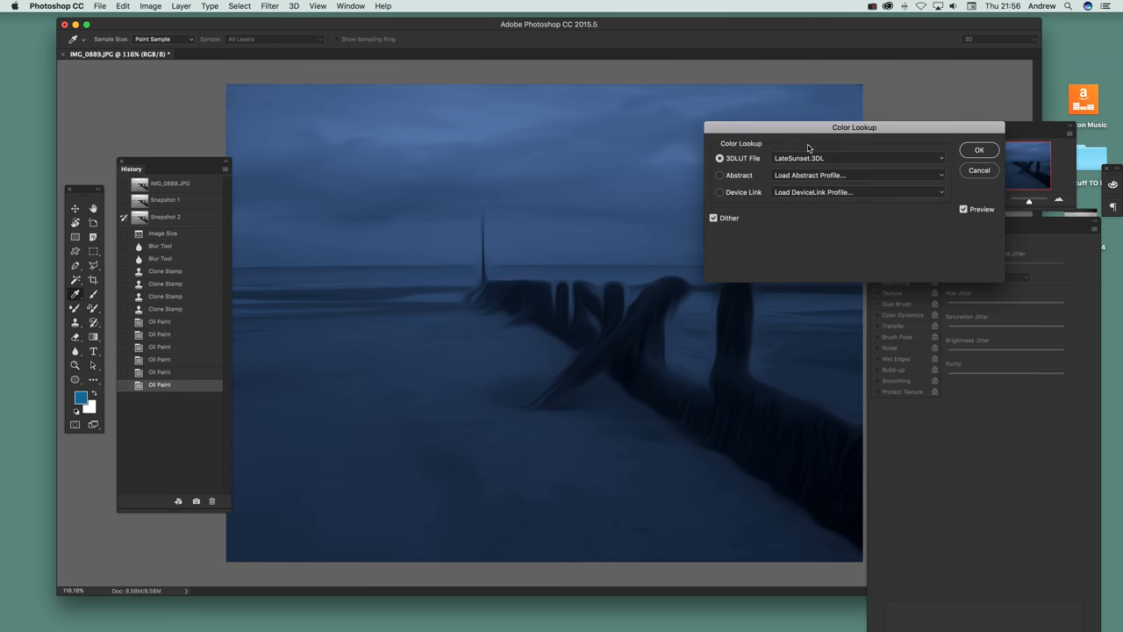
click(979, 149)
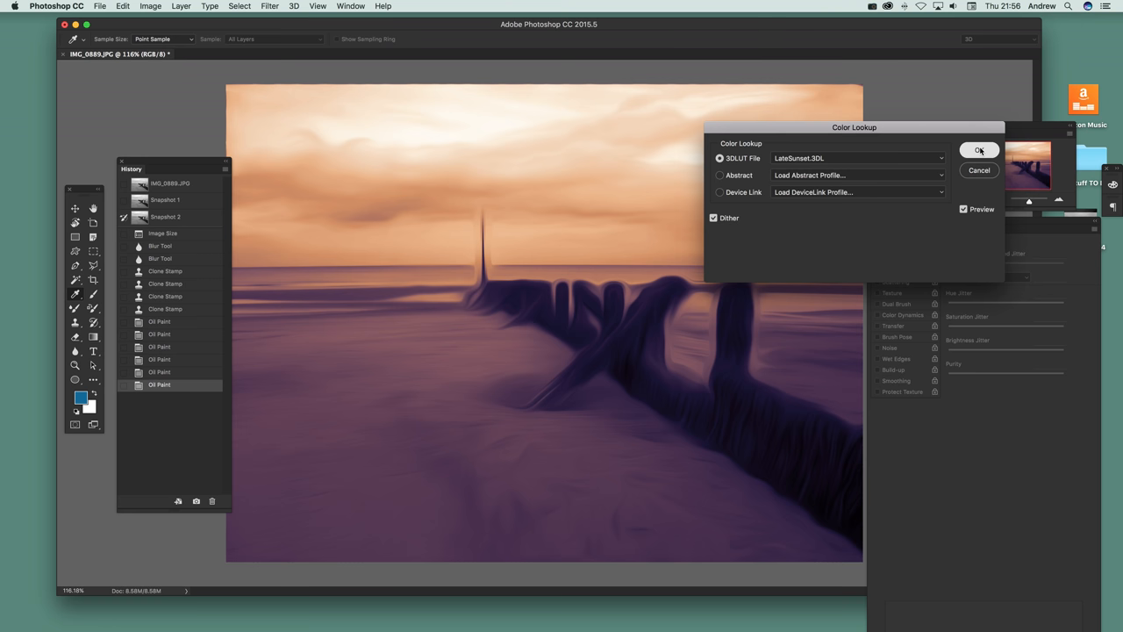
click(979, 151)
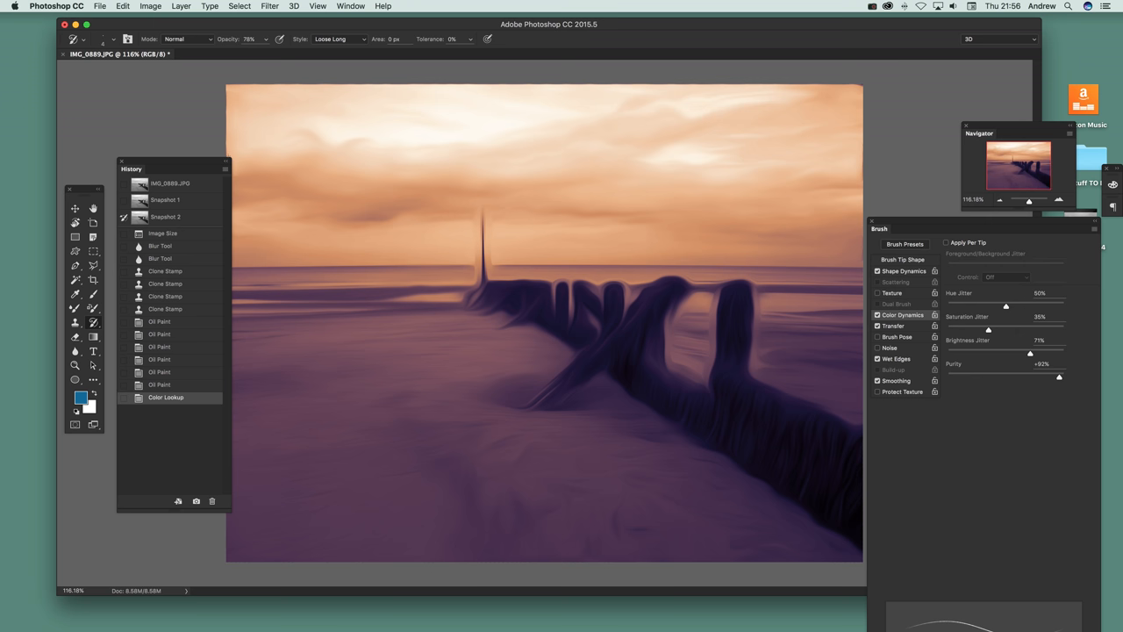
Save the sunset-graded state as a third History snapshot.
click(228, 172)
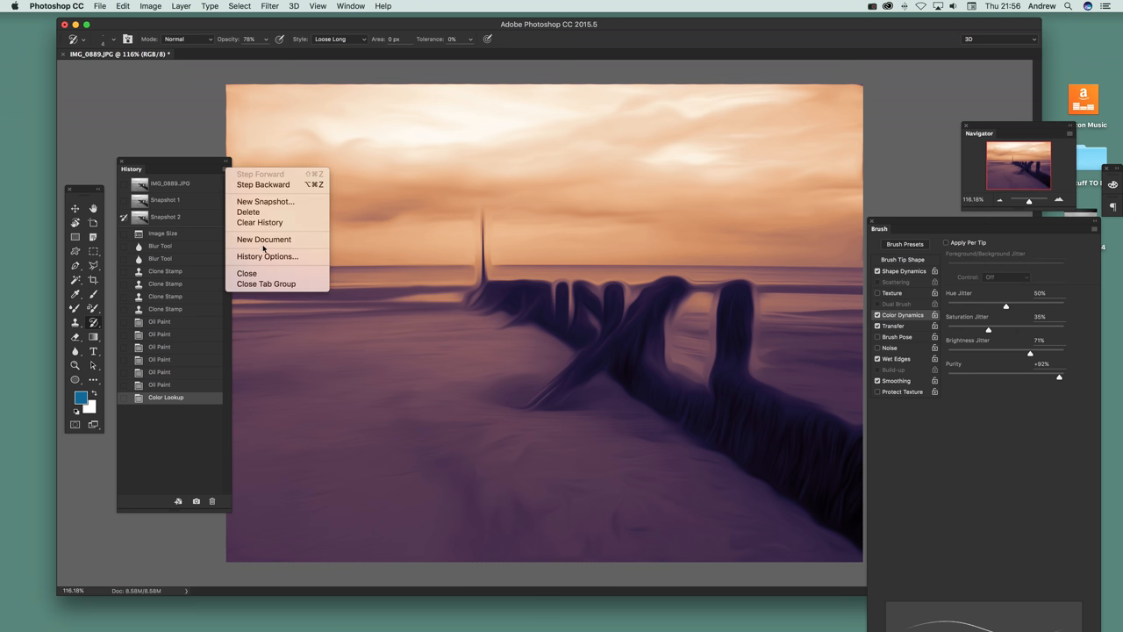
click(265, 201)
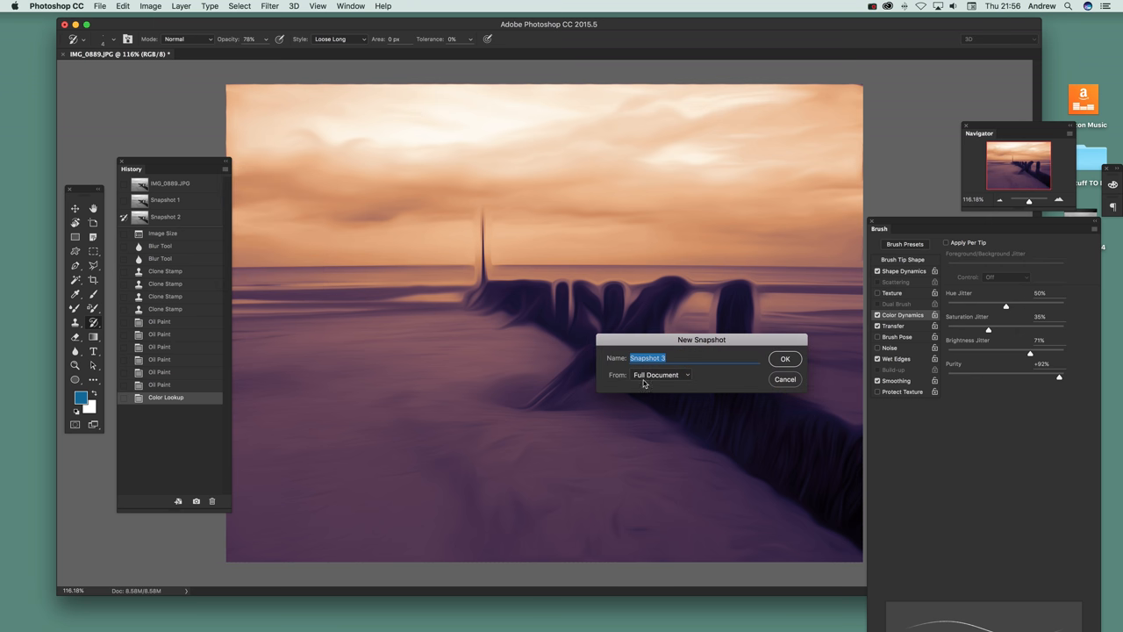
click(785, 358)
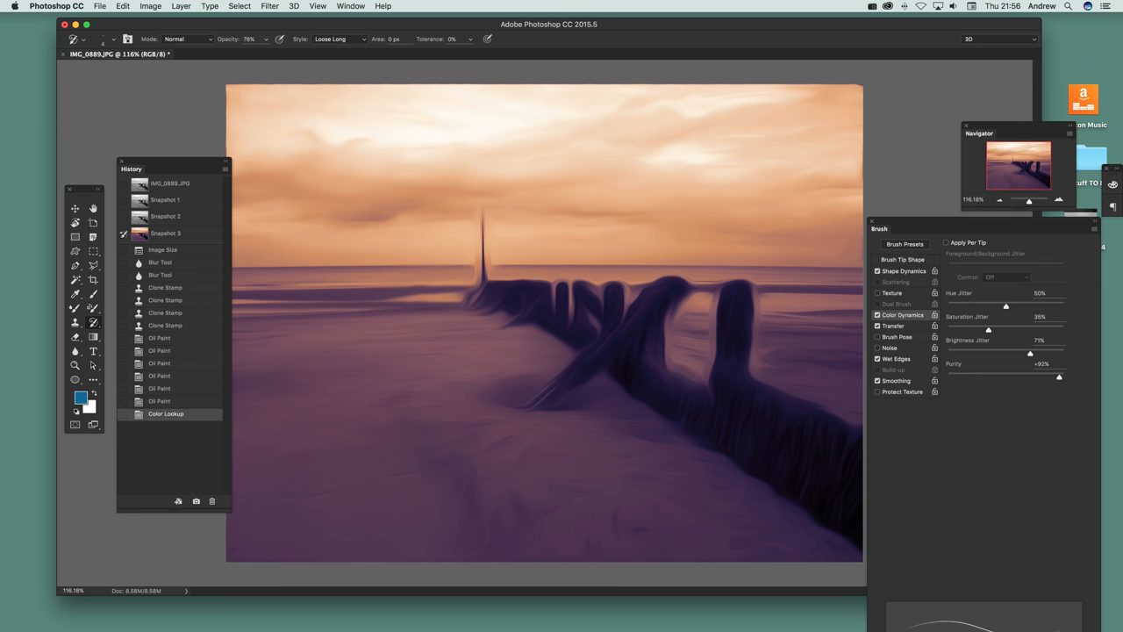
mouse_move(1036, 402)
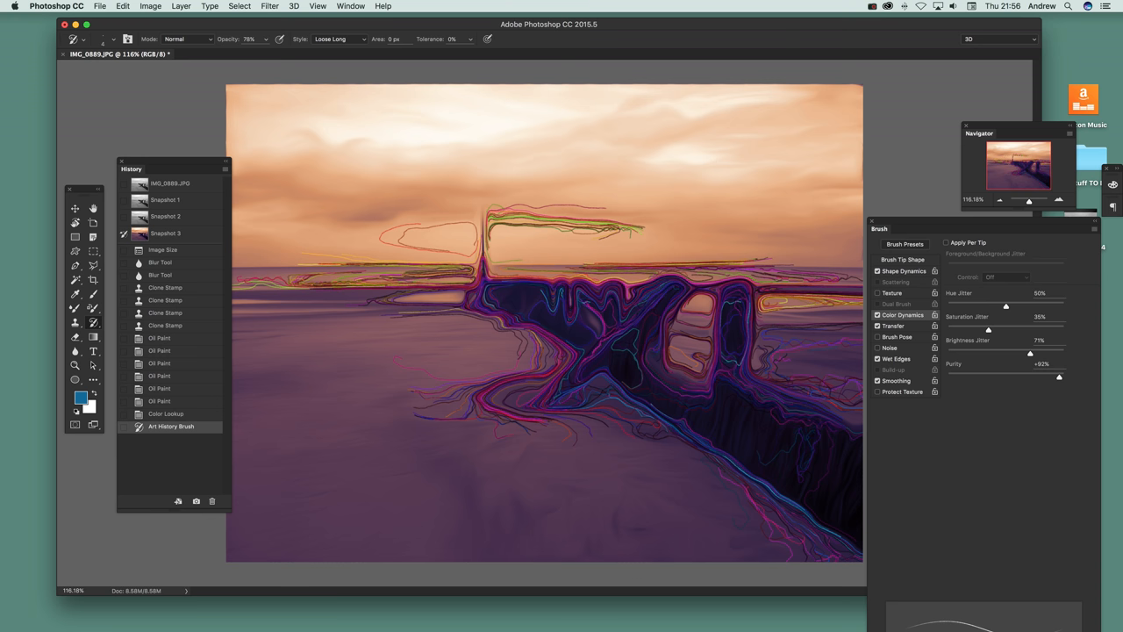
Paint Art History Brush strokes along the groyne posts and horizon, then head back to the filters.
click(270, 7)
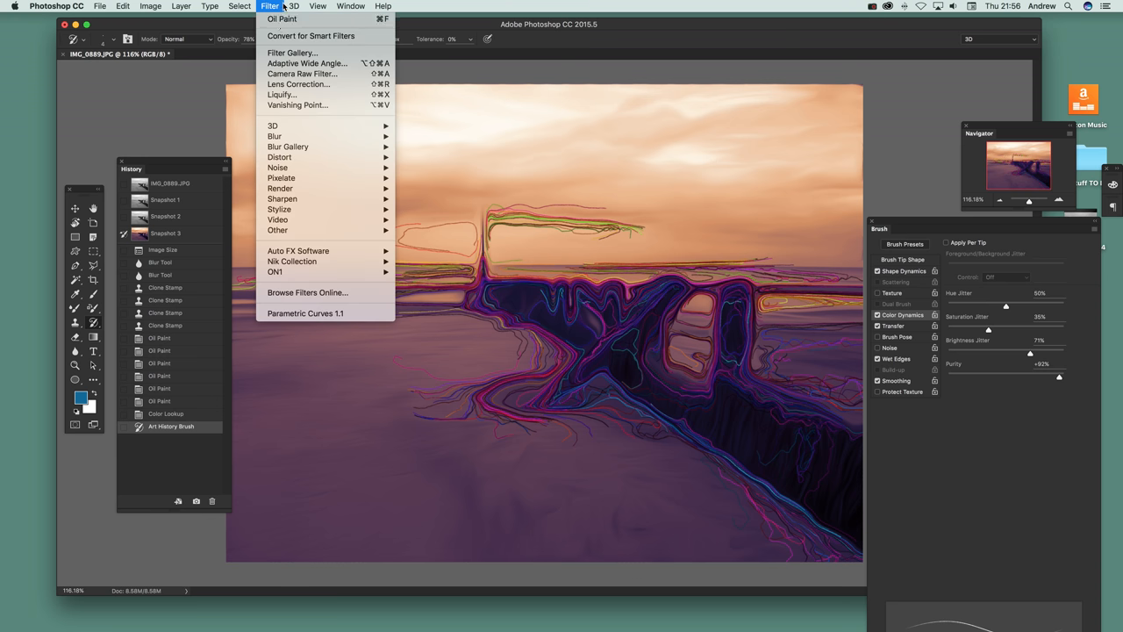
Soften the strokes with two more Oil Paint passes and brush further Art History strokes over the groyne.
click(281, 18)
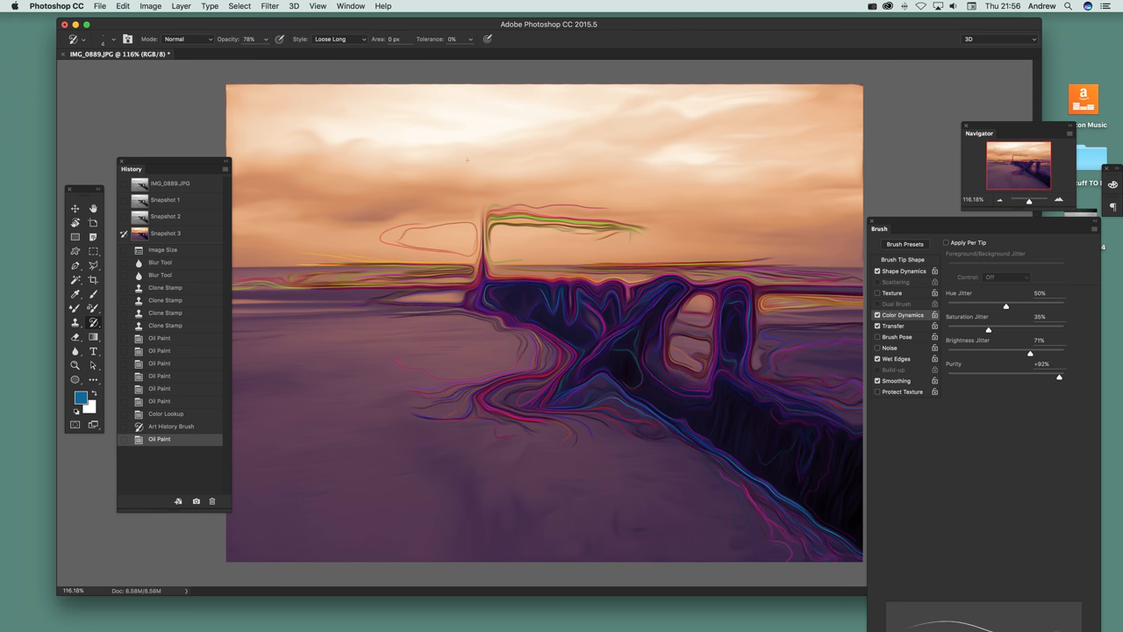
click(270, 7)
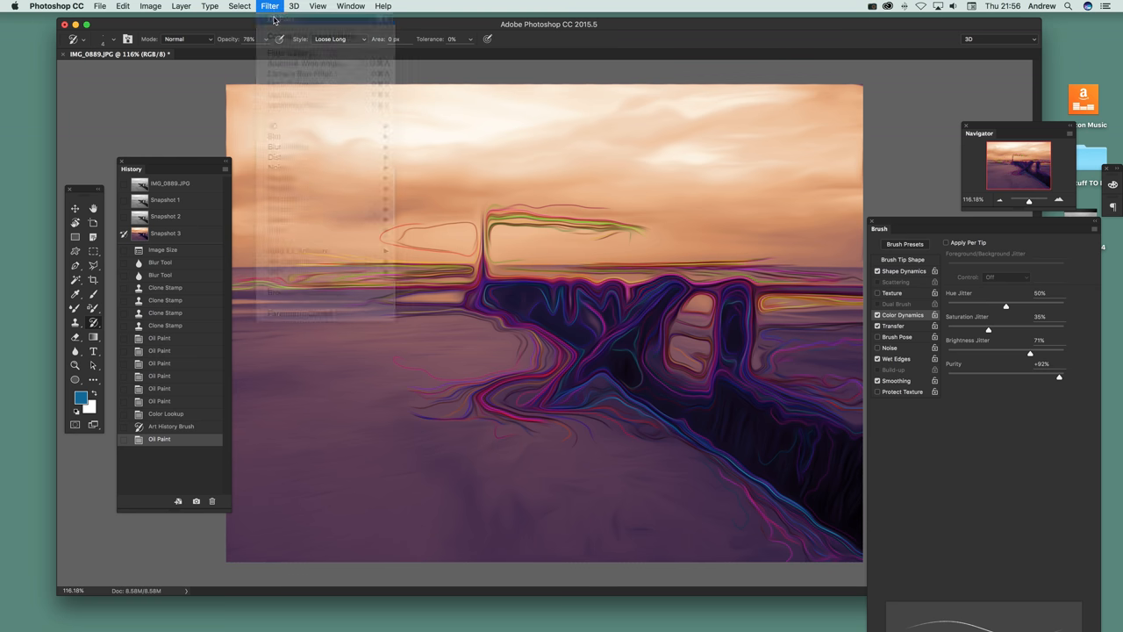
click(270, 7)
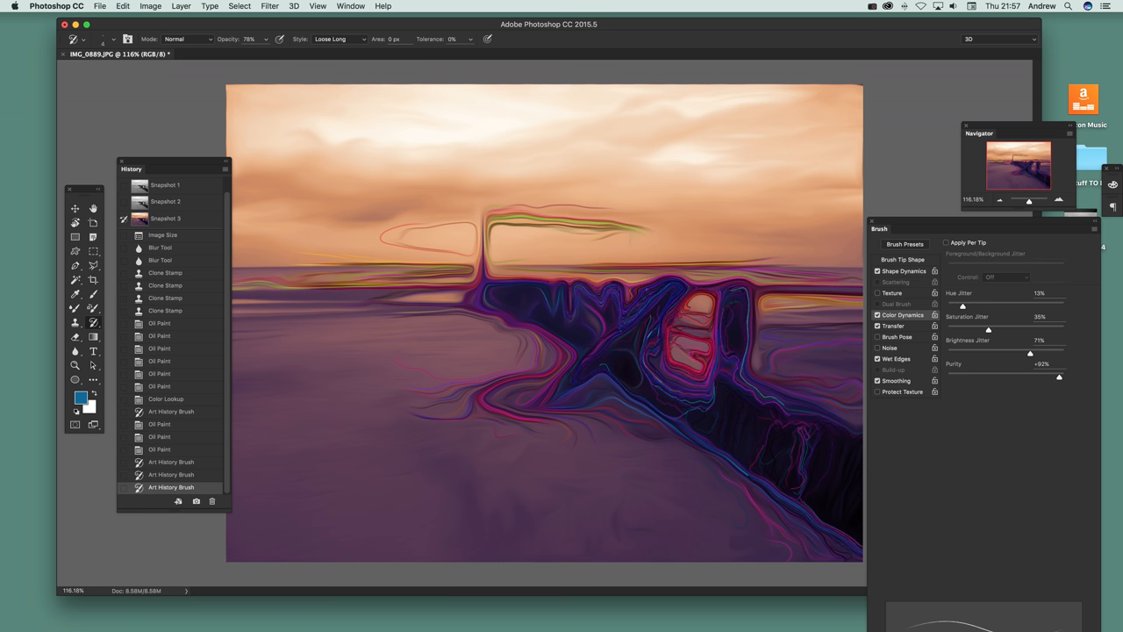
drag(962, 305, 1059, 305)
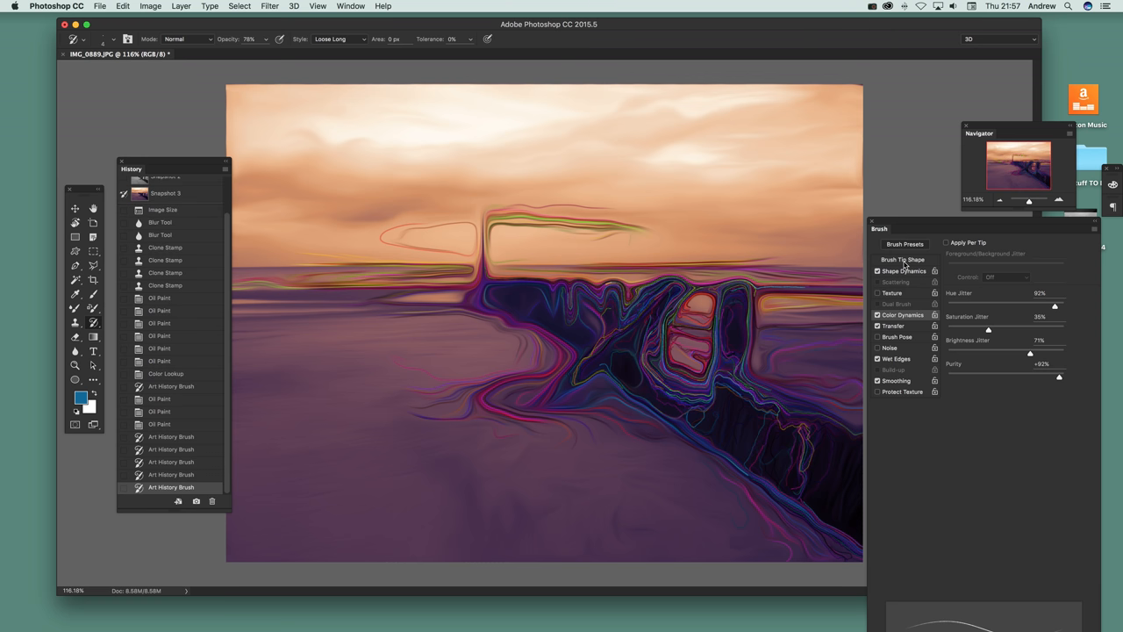
Tweak the brush tip, then alternate green, red and blue Art History strokes with Oil Paint passes over the shoreline.
click(902, 260)
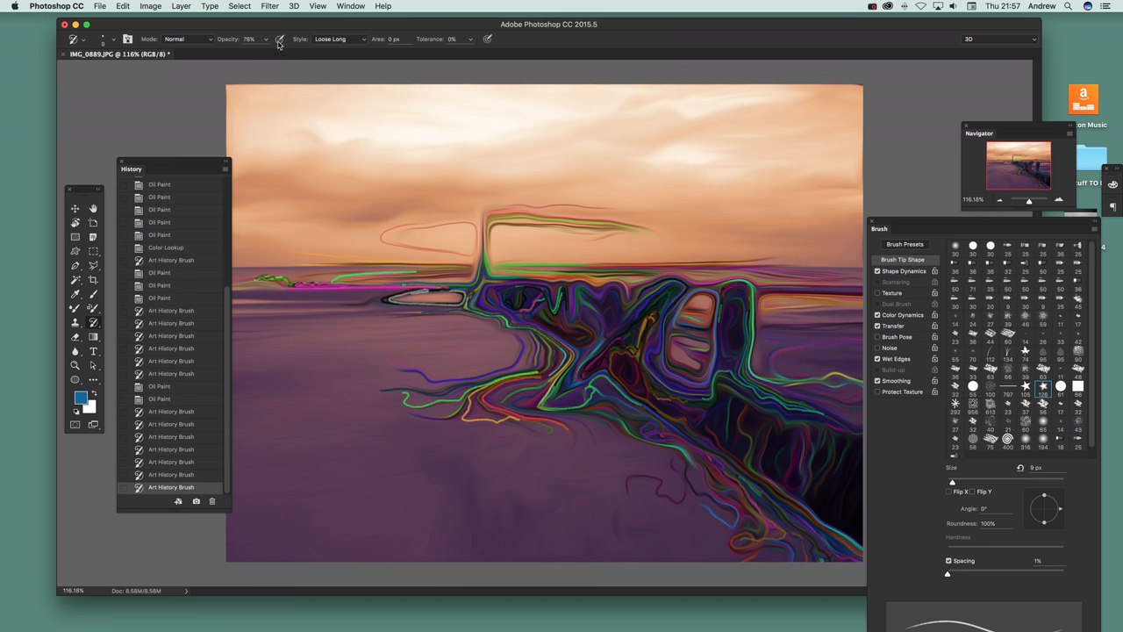
click(151, 7)
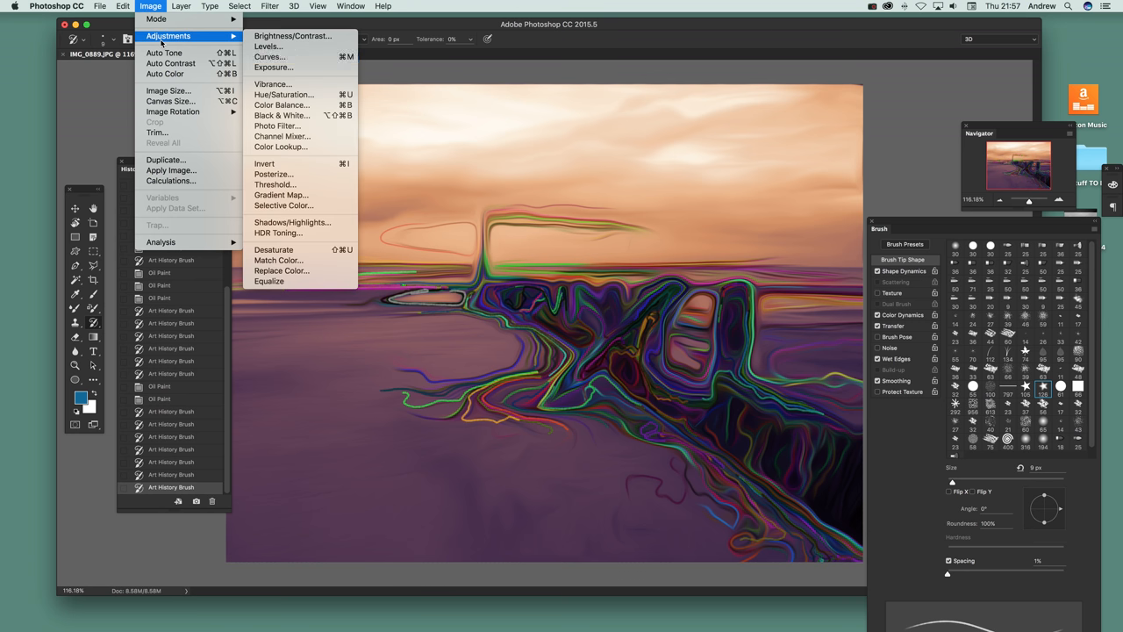
mouse_move(282, 137)
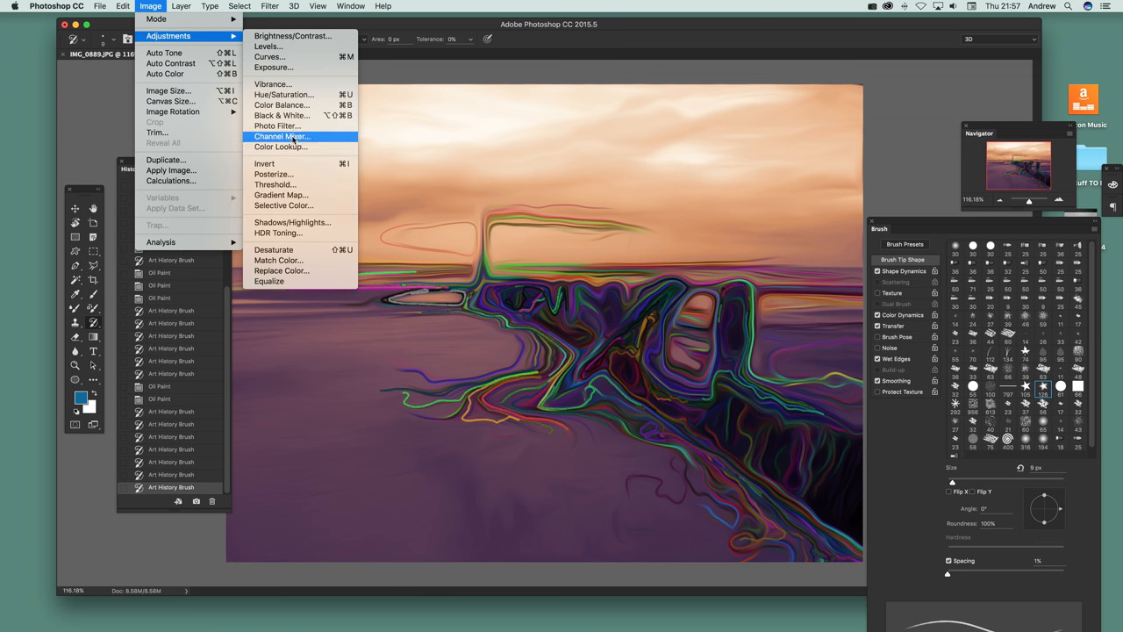
Tone the painting warm brown with the EdgyAmber.3DL Color Lookup.
click(281, 148)
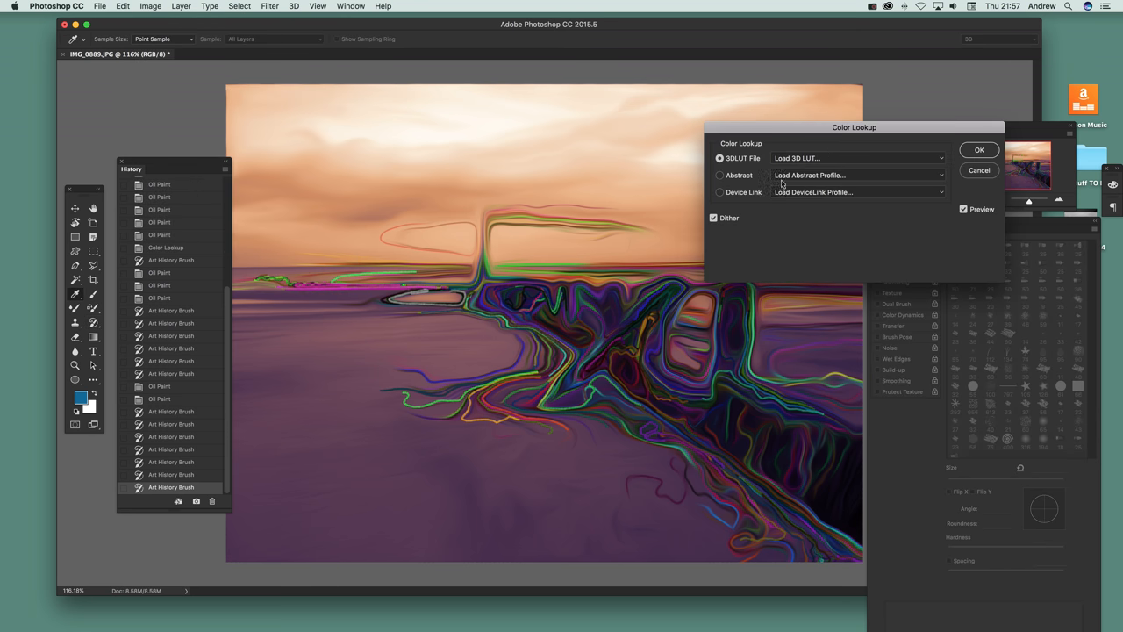
click(856, 158)
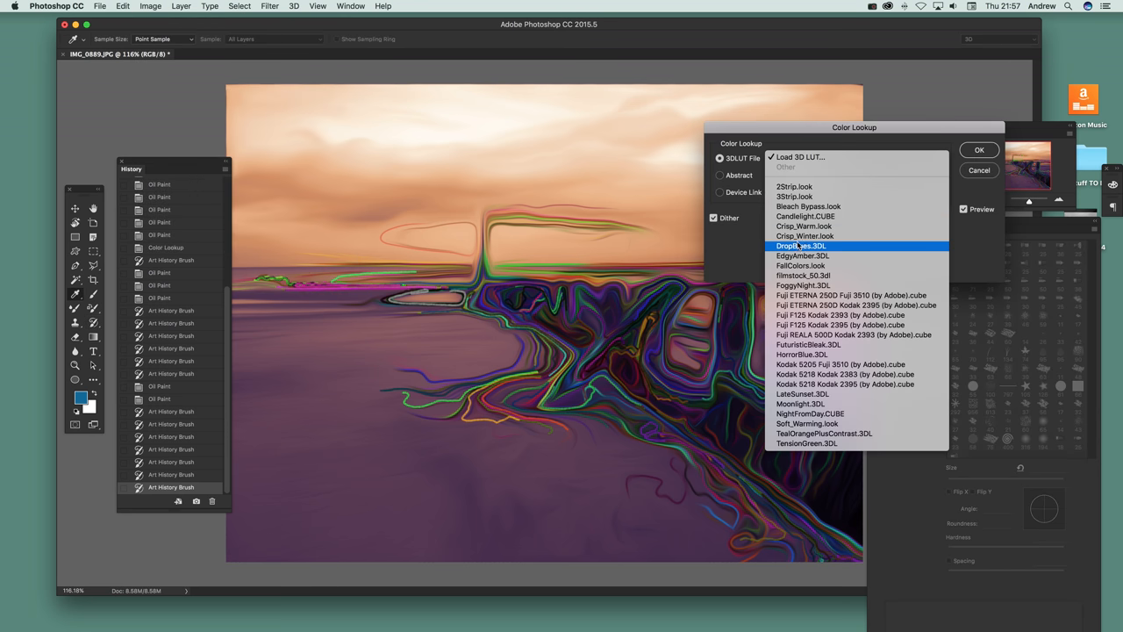
click(802, 256)
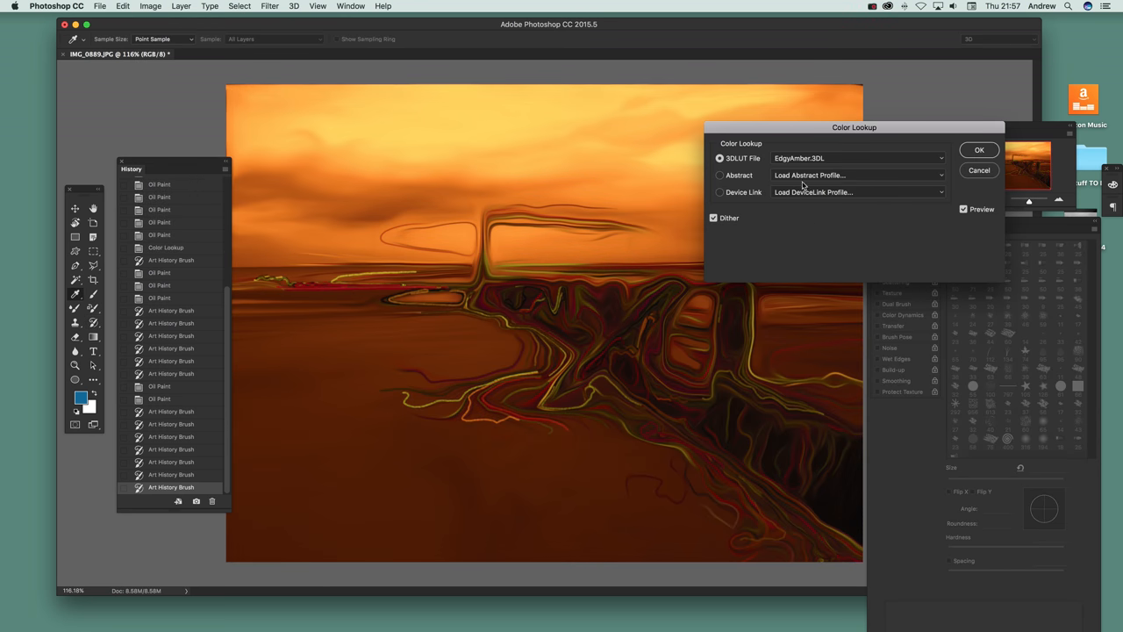
click(857, 158)
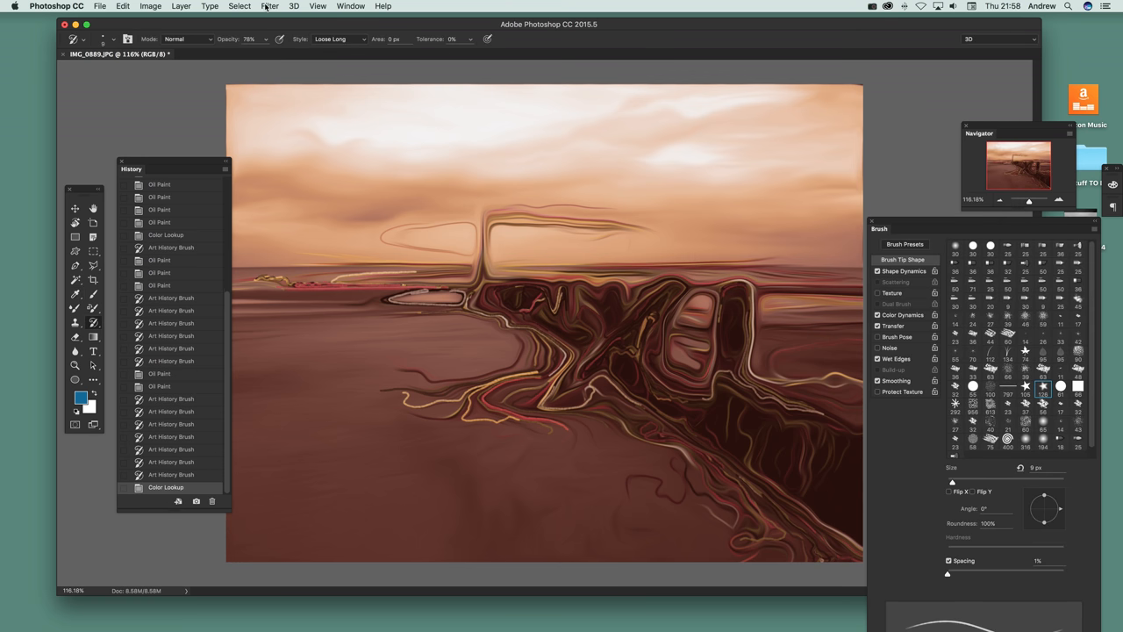
In Camera Raw Filter raise Temperature and Tint, lower Exposure, boost Clarity, and apply the golden-orange glow.
click(270, 7)
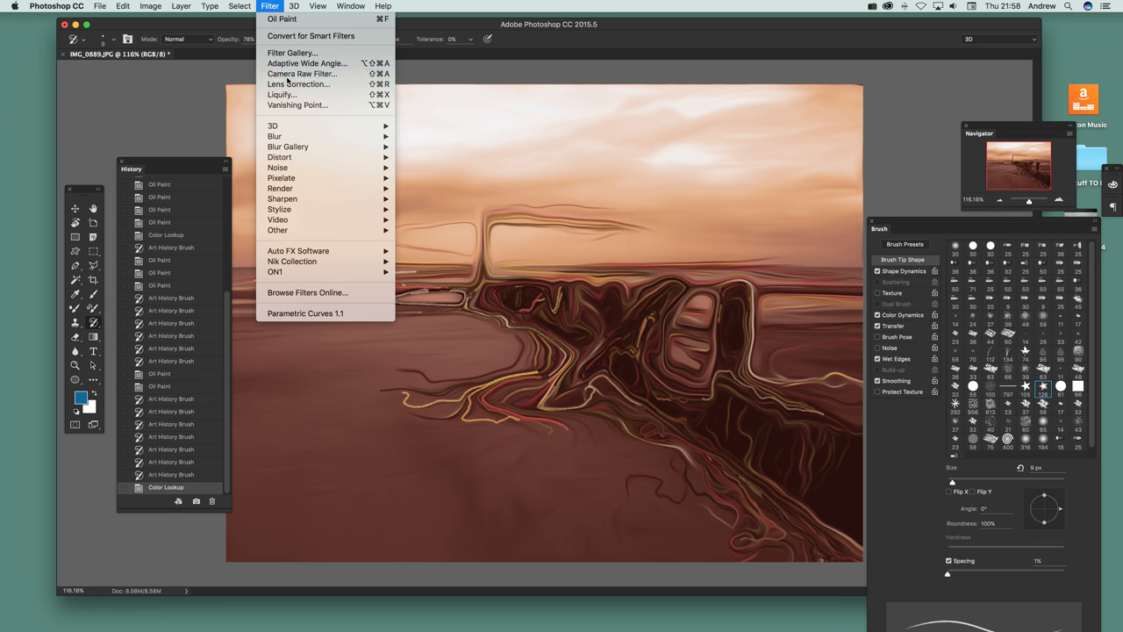
click(302, 74)
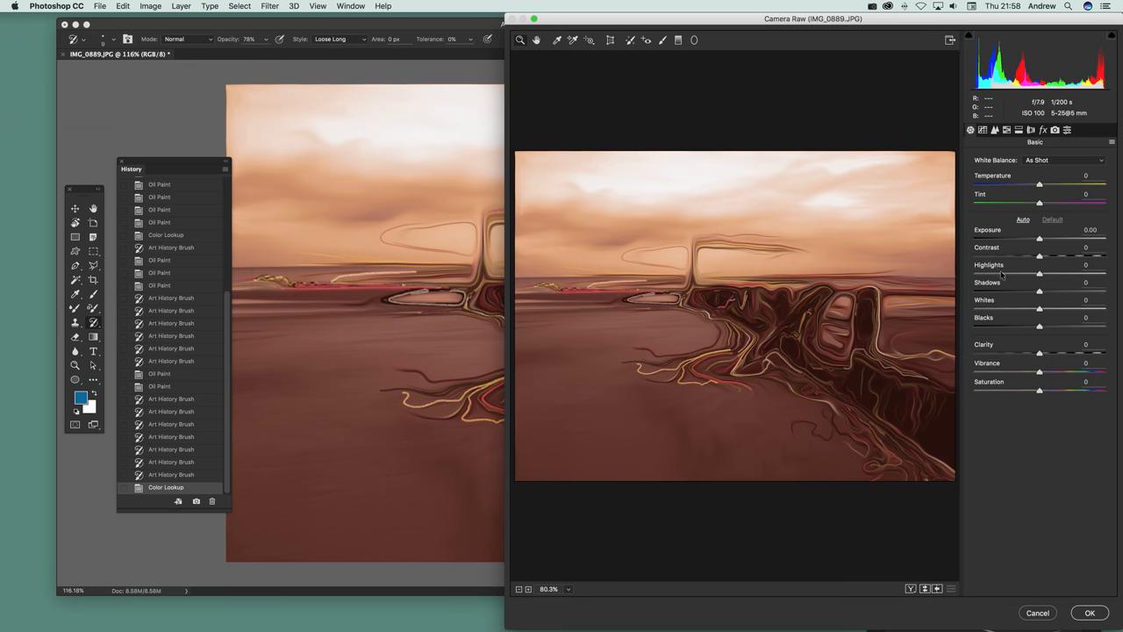
drag(1039, 184, 1057, 184)
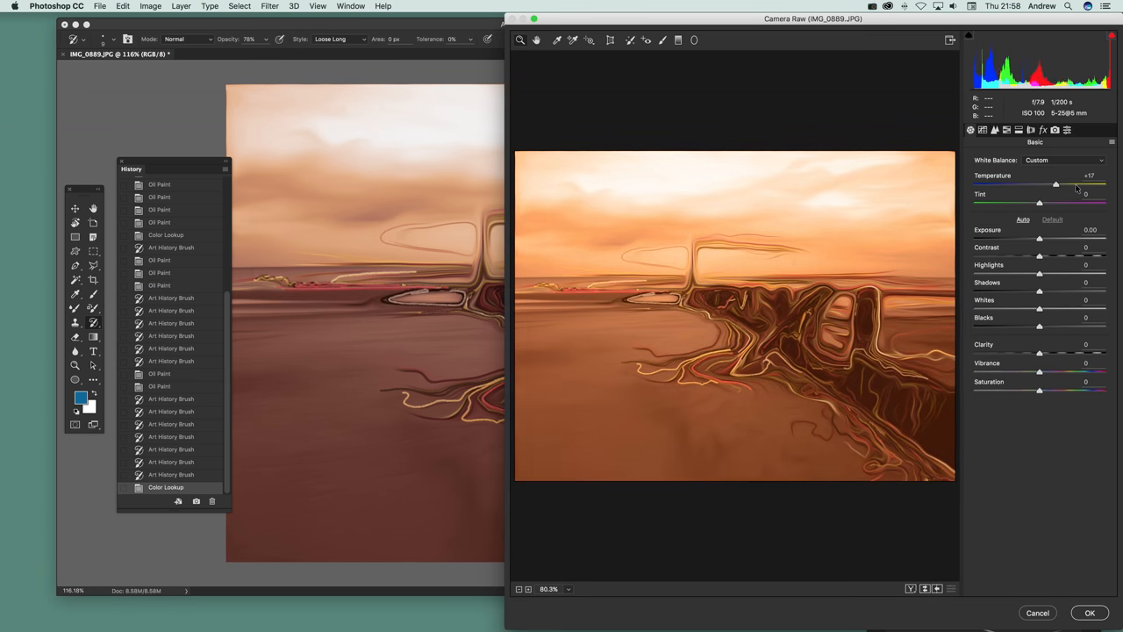
drag(1039, 204, 1074, 203)
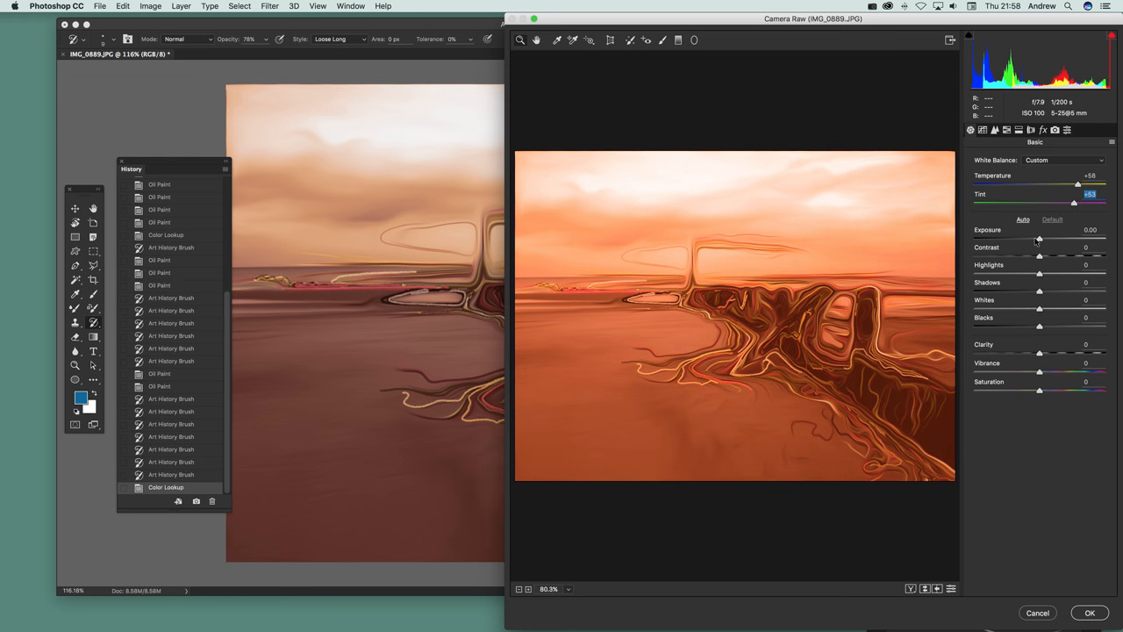
drag(1039, 239, 1009, 238)
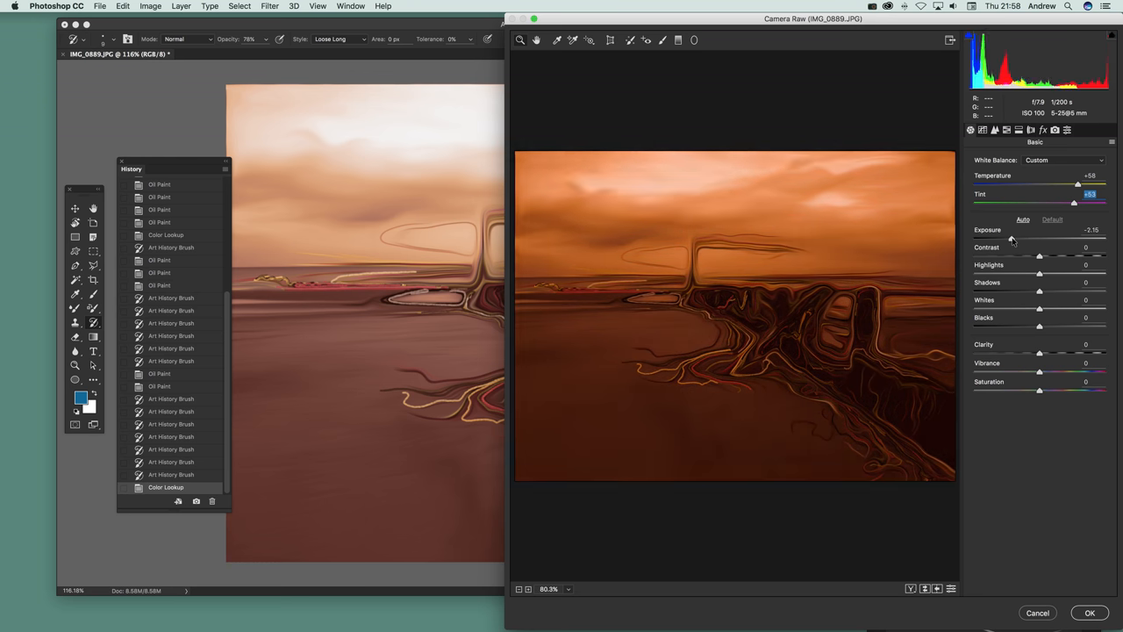
drag(1039, 238, 1018, 238)
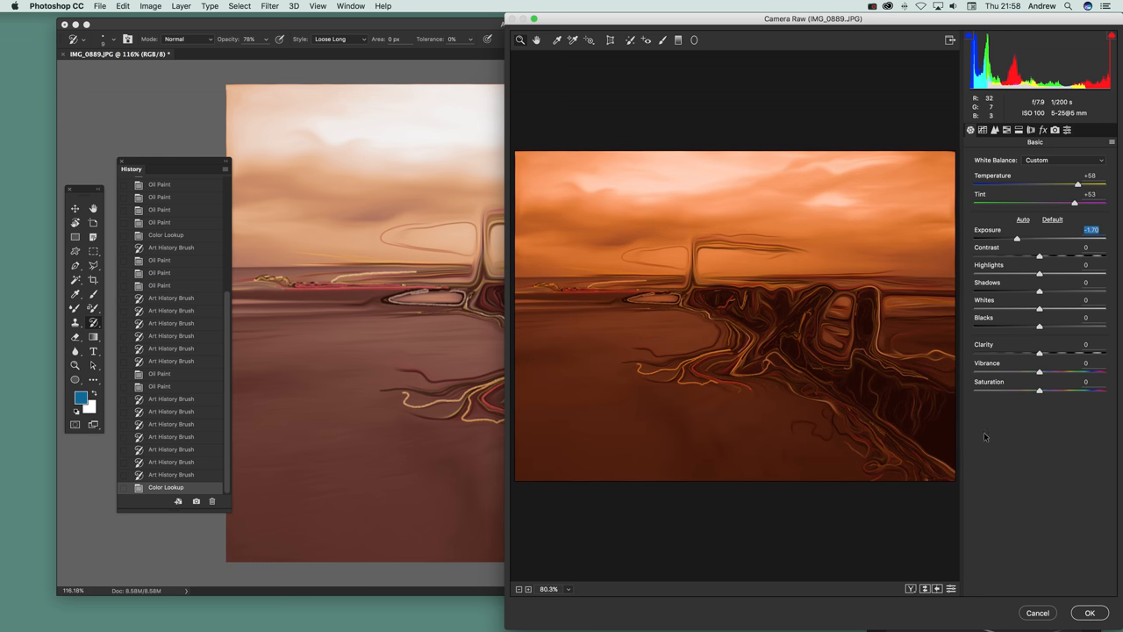
drag(1039, 352, 1015, 353)
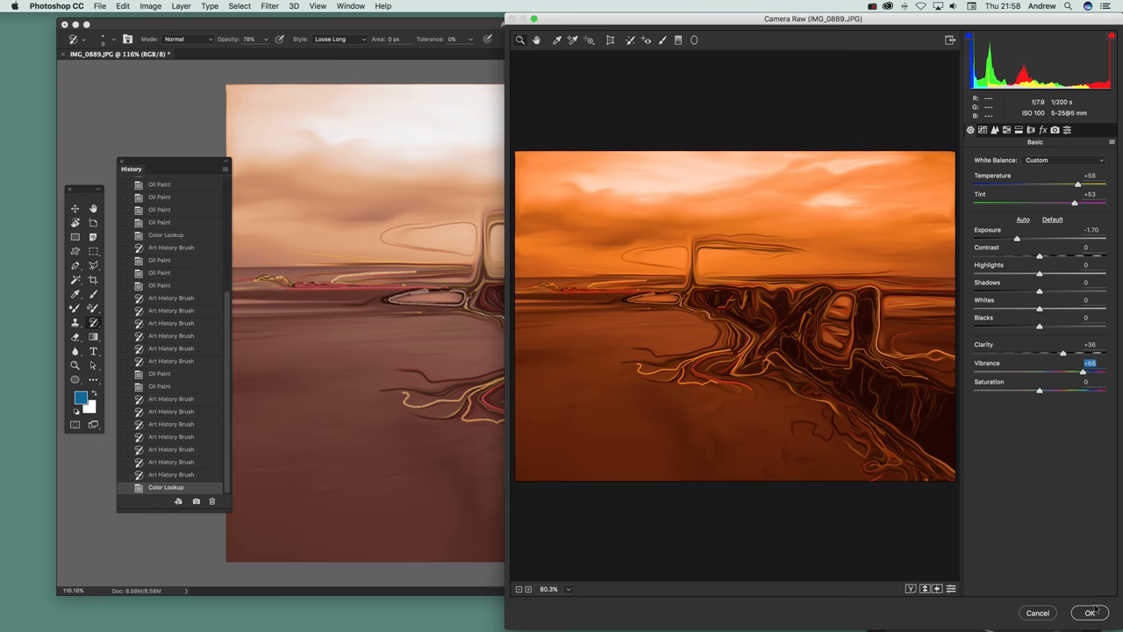
mouse_move(1092, 611)
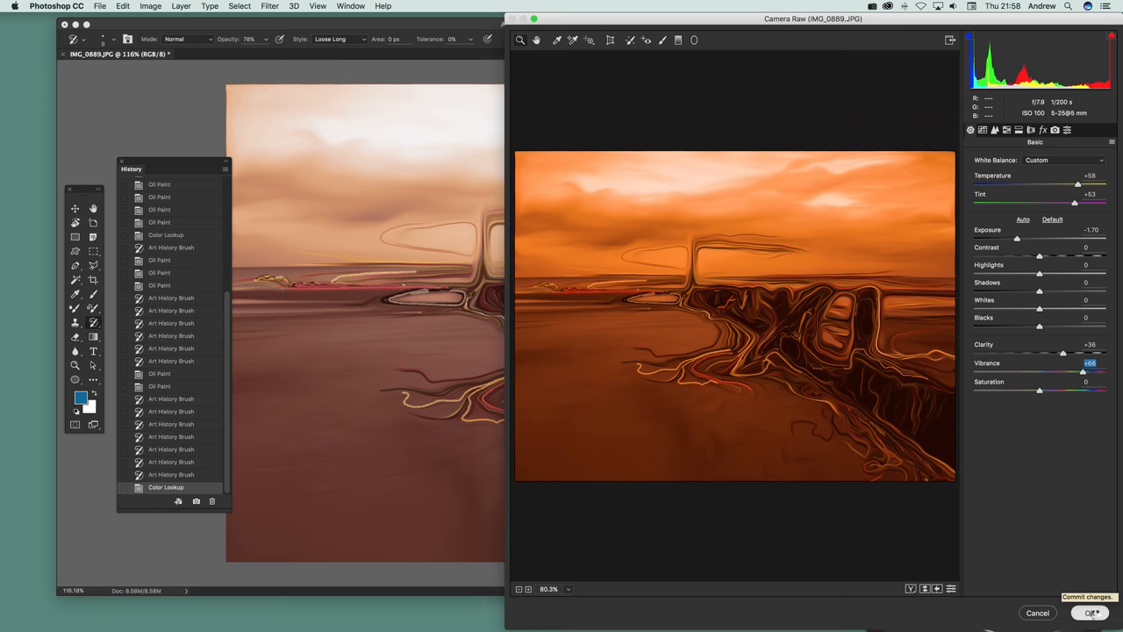
click(1092, 612)
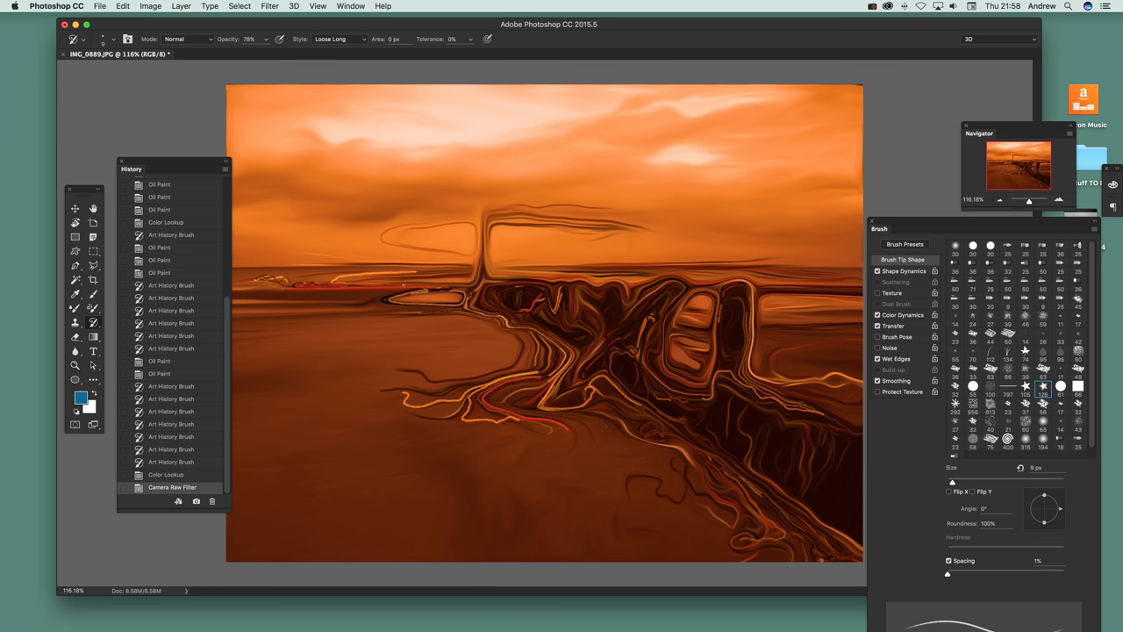